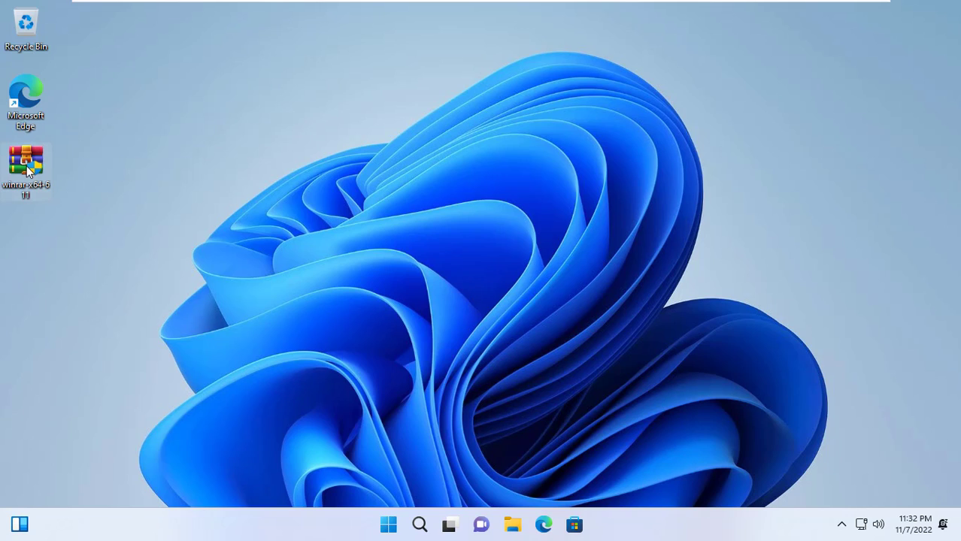
{"action": "mouse_move", "coordinate": [25, 164]}
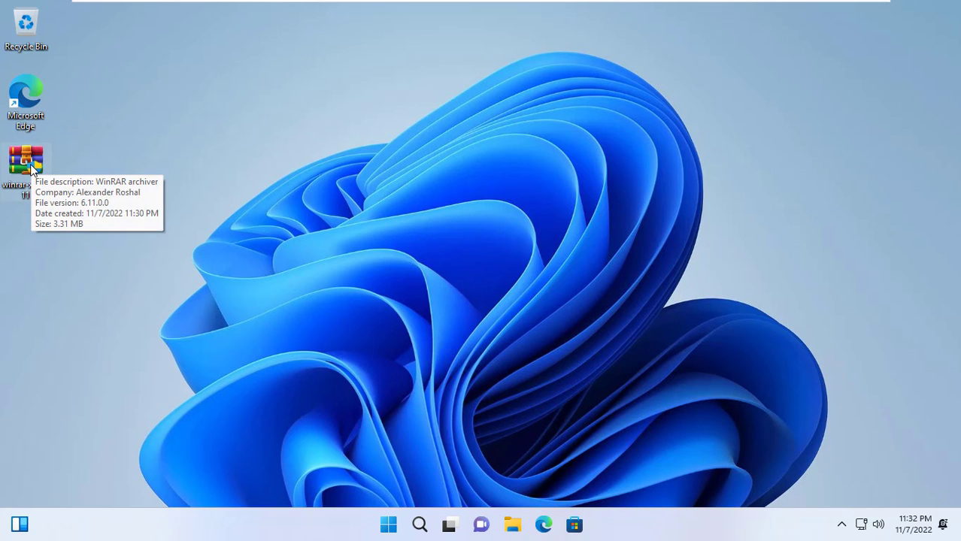
Launch the WinRAR installer, which stops at a UAC prompt for administrator credentials
{"action": "double_click", "coordinate": [26, 163]}
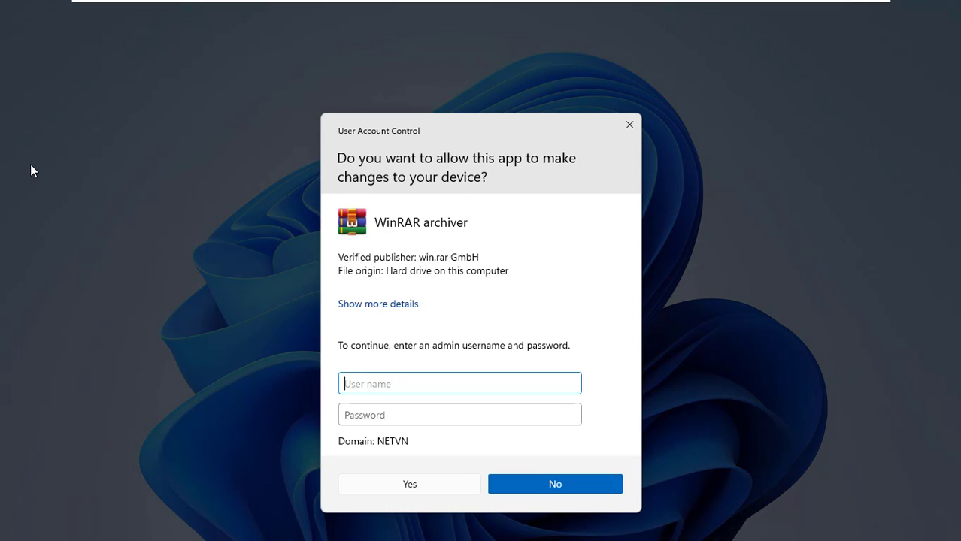
{"action": "left_click", "coordinate": [461, 415]}
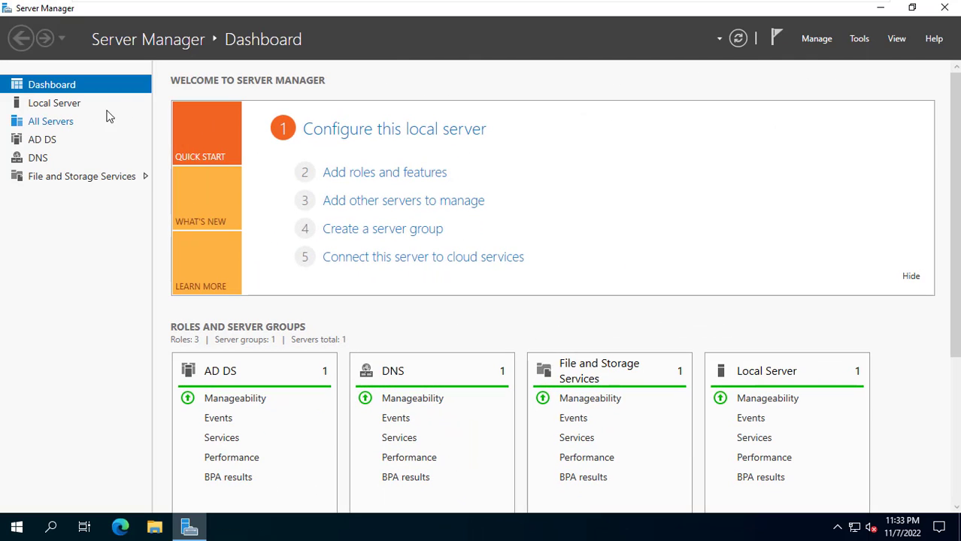
Show the local server sv1 properties and list Server Manager's administrative tools
{"action": "left_click", "coordinate": [54, 102]}
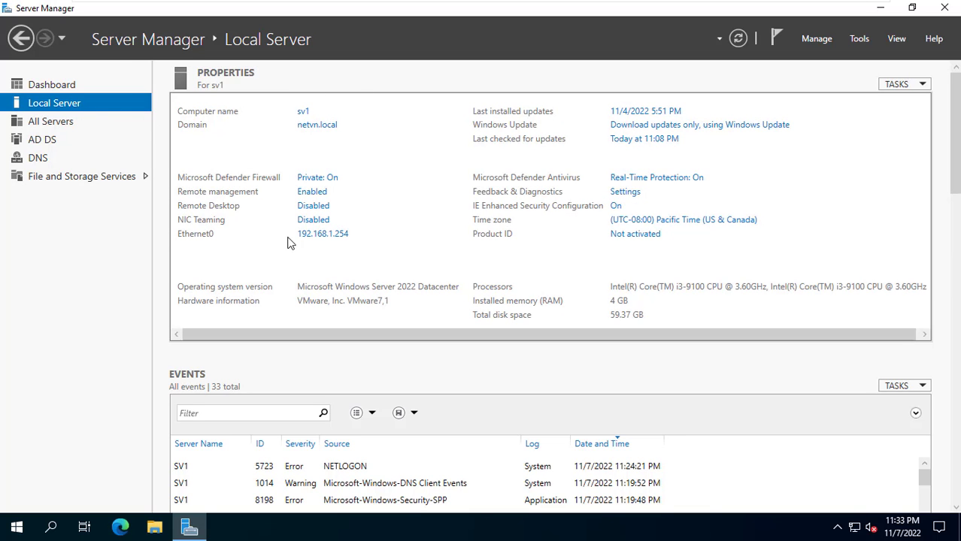
{"action": "mouse_move", "coordinate": [804, 91]}
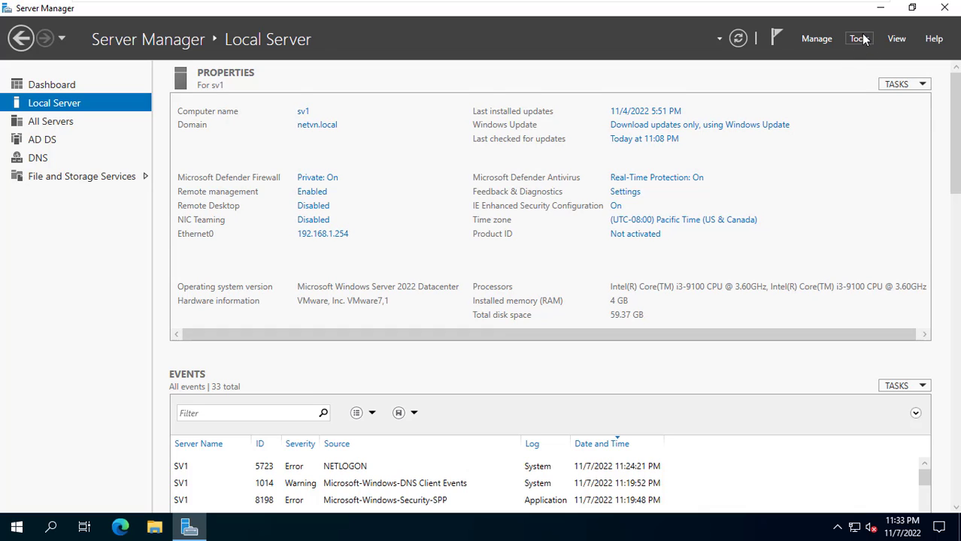
{"action": "left_click", "coordinate": [859, 39]}
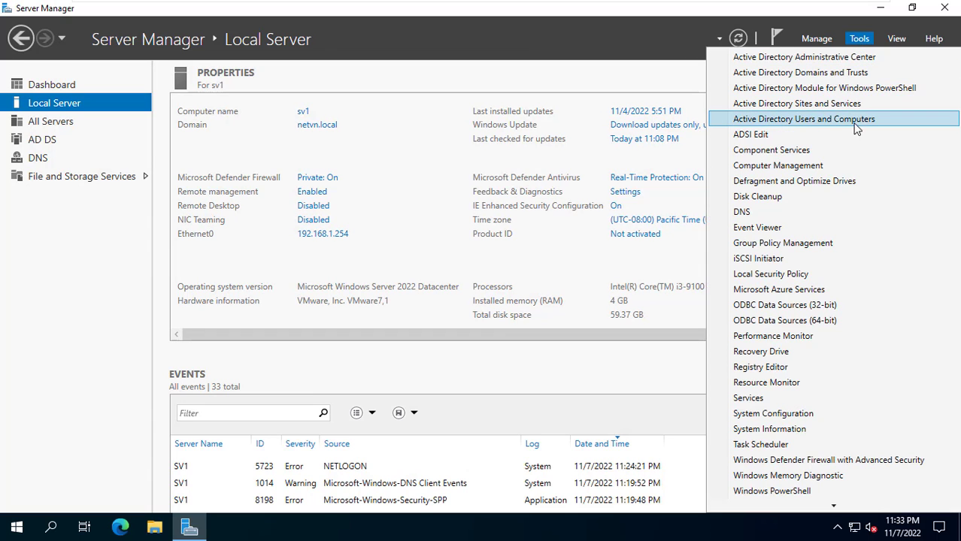
In Active Directory Users and Computers, select the three user accounts in the NewYork OU
{"action": "left_click", "coordinate": [803, 119]}
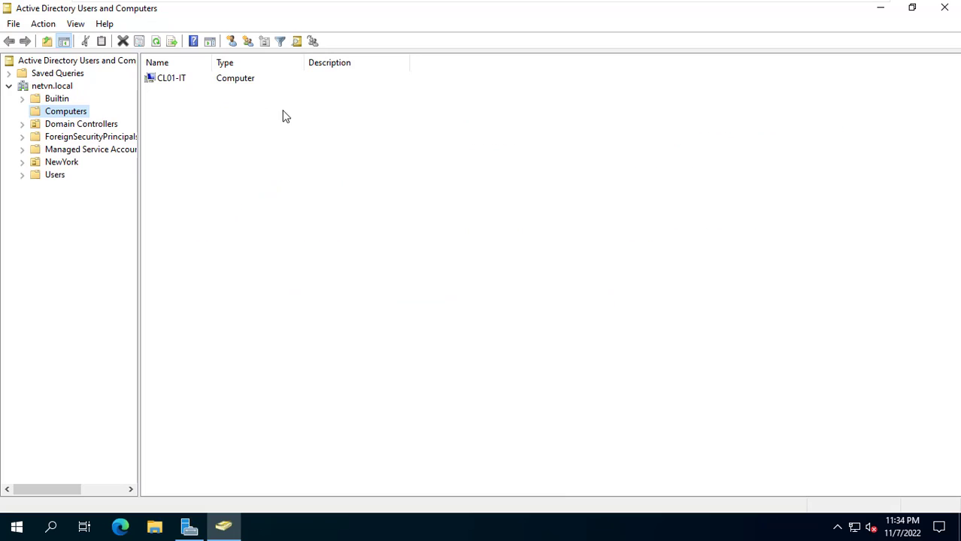
{"action": "left_click", "coordinate": [171, 78]}
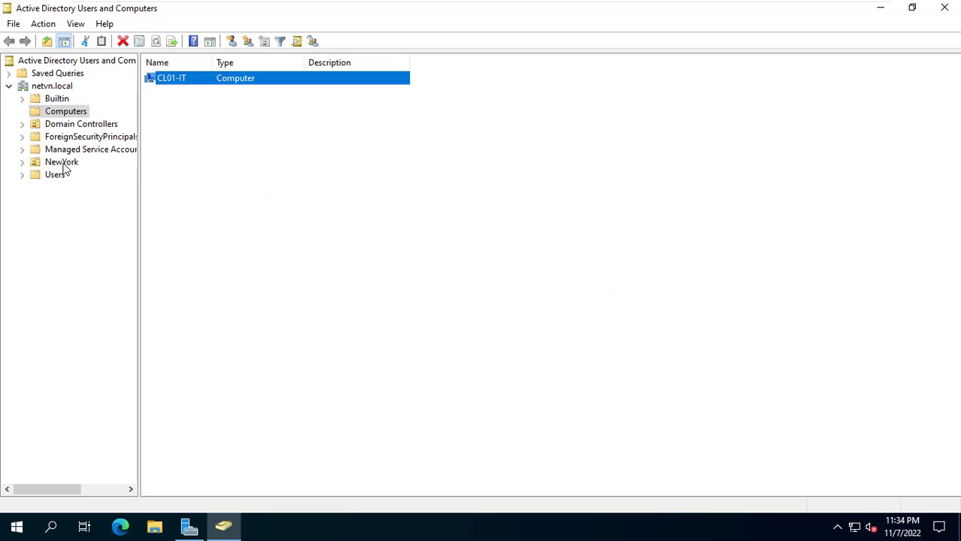
{"action": "left_click", "coordinate": [62, 162]}
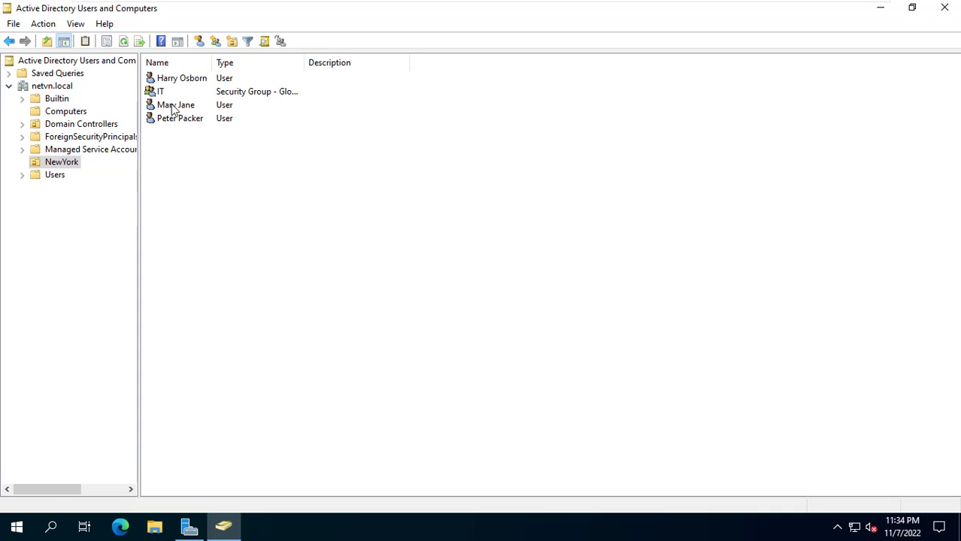
{"action": "left_click", "coordinate": [181, 118]}
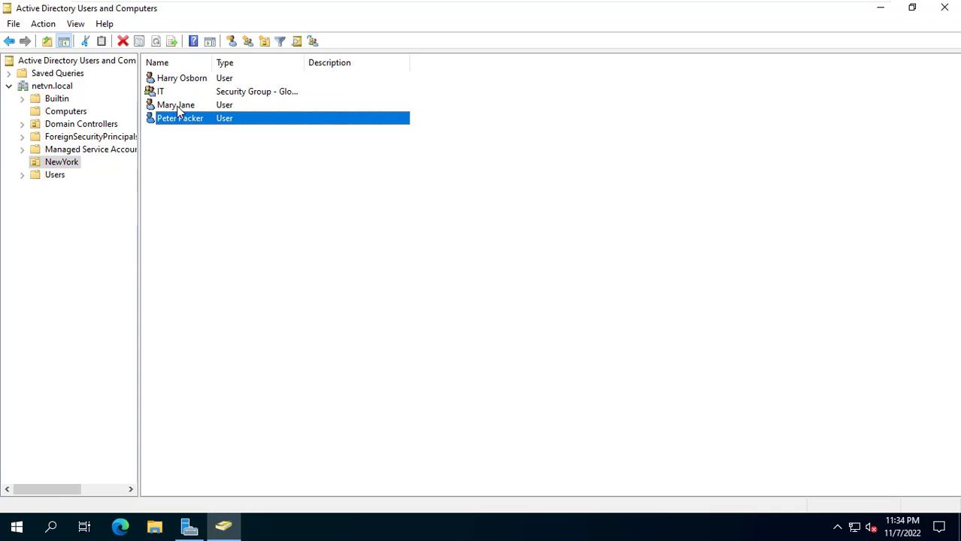
{"action": "right_click", "coordinate": [181, 78]}
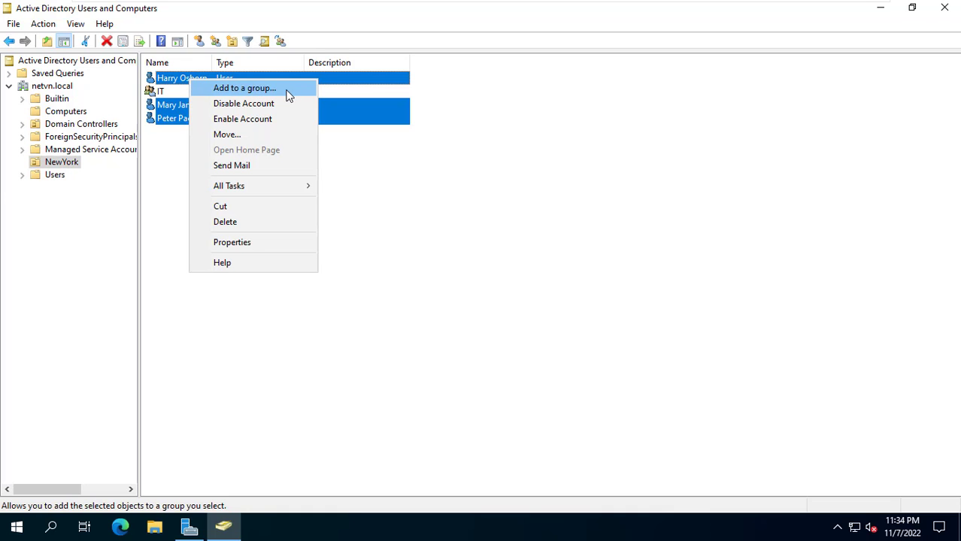
Add Harry Osborn, Mary Jane and Peter Packer to the IT security group
{"action": "left_click", "coordinate": [243, 87]}
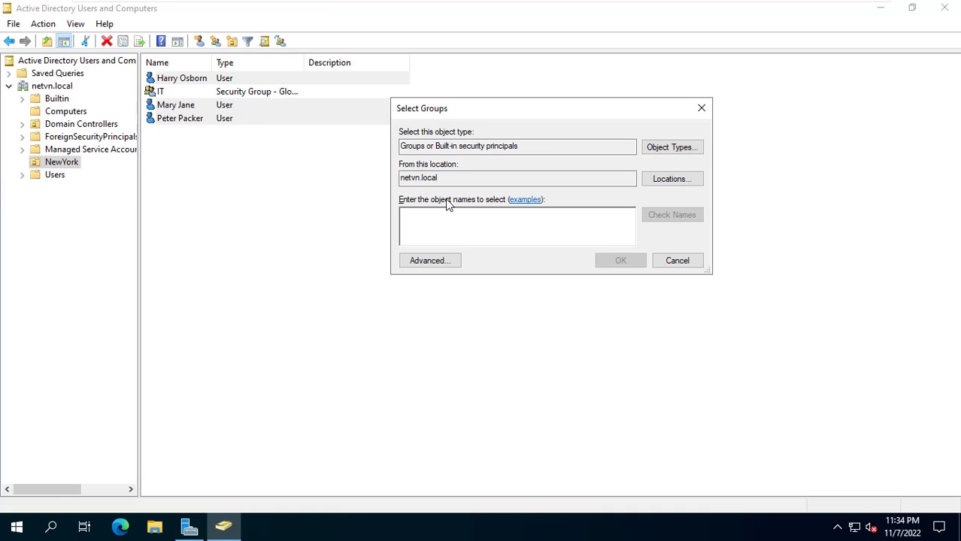
{"action": "type", "text": "IT"}
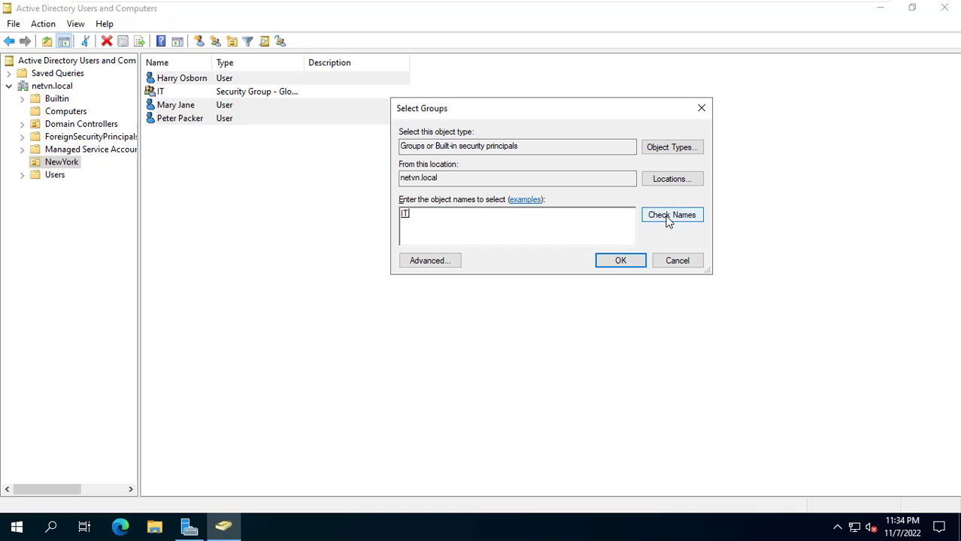
{"action": "left_click", "coordinate": [619, 260]}
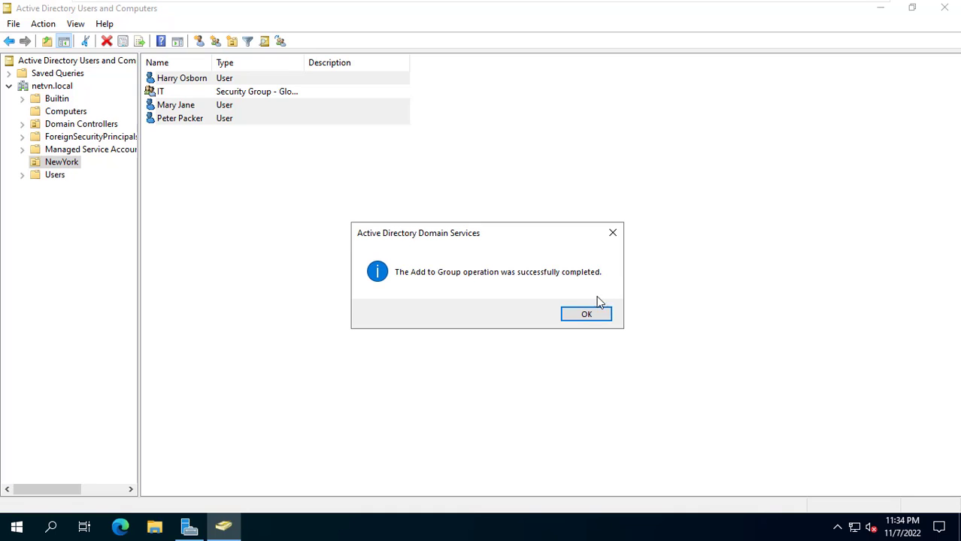
{"action": "left_click", "coordinate": [586, 315]}
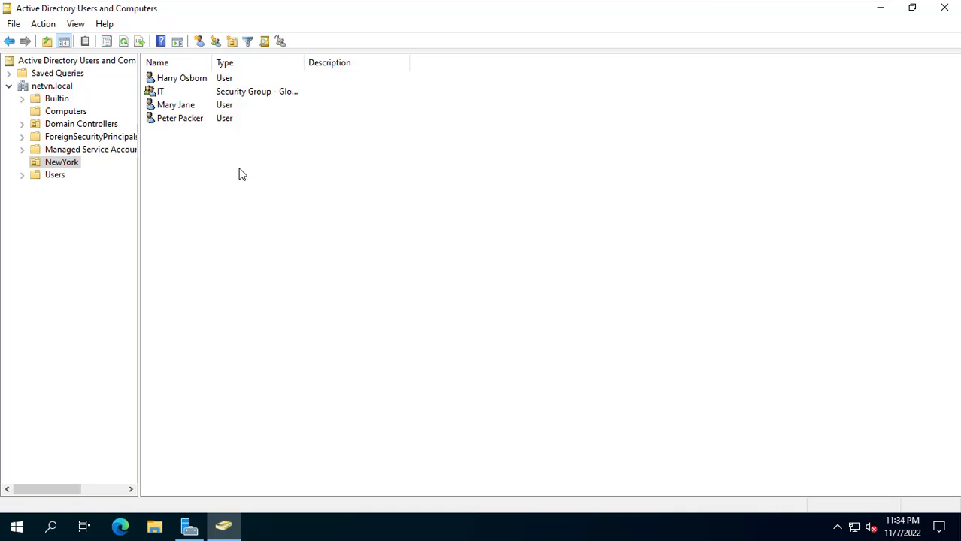
Move the CL01-IT computer from Computers into the NewYork OU
{"action": "left_click", "coordinate": [67, 112]}
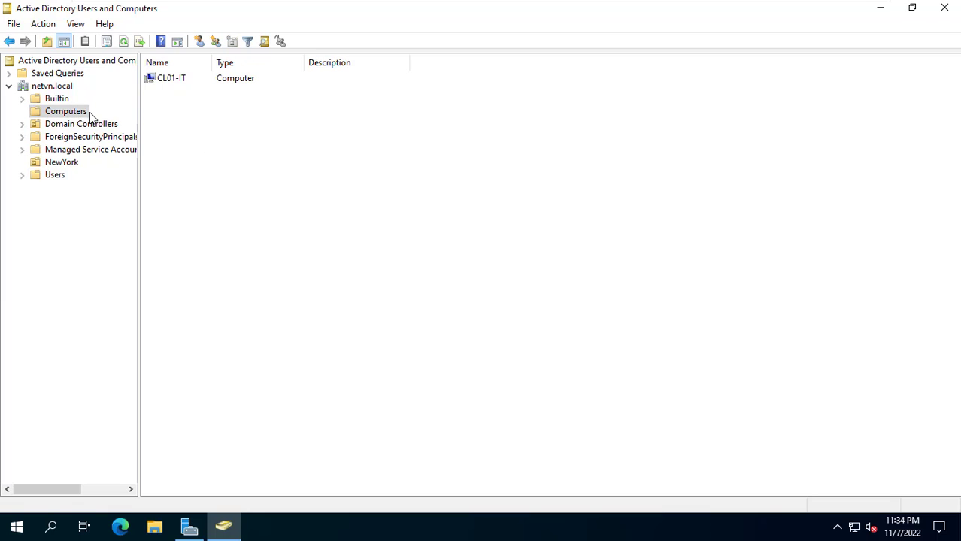
{"action": "right_click", "coordinate": [171, 78]}
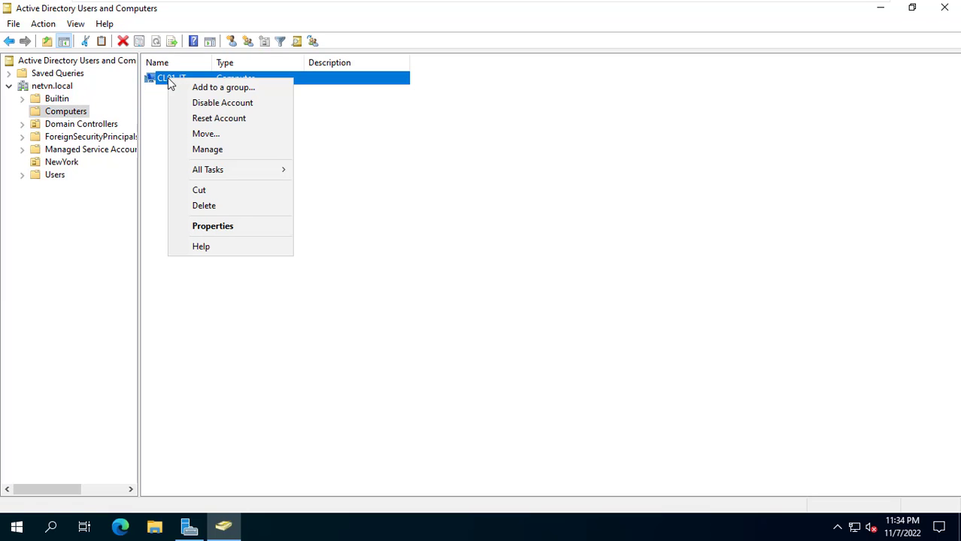
{"action": "left_click", "coordinate": [205, 133]}
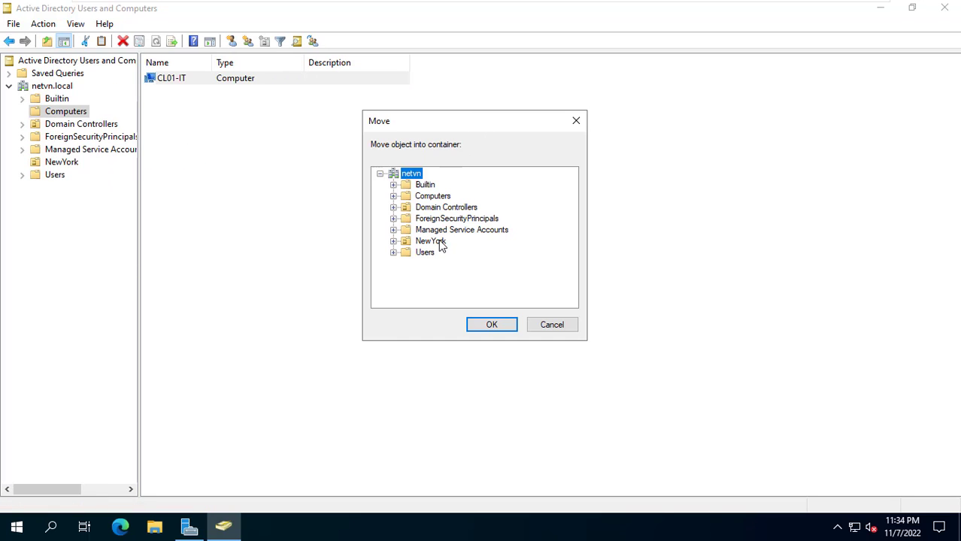
{"action": "left_click", "coordinate": [430, 241]}
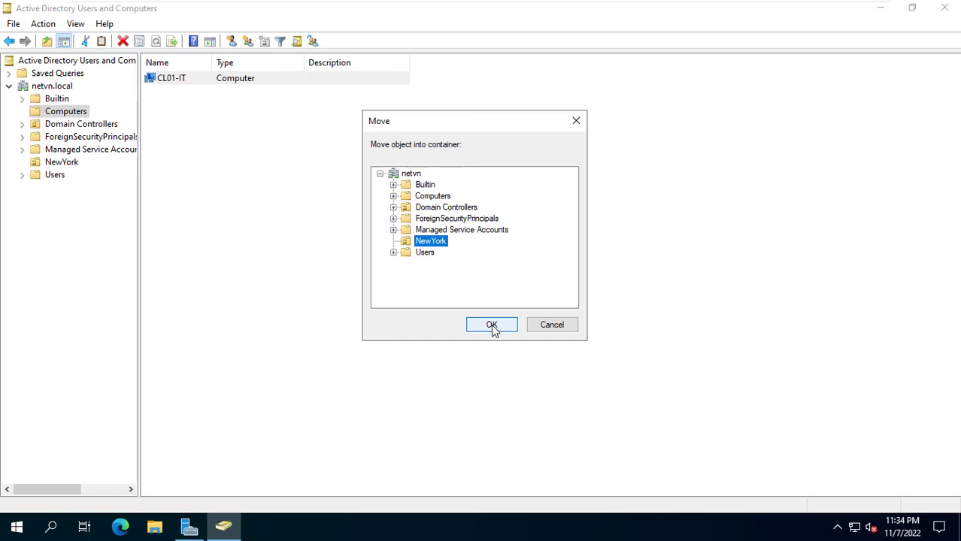
{"action": "left_click", "coordinate": [492, 325]}
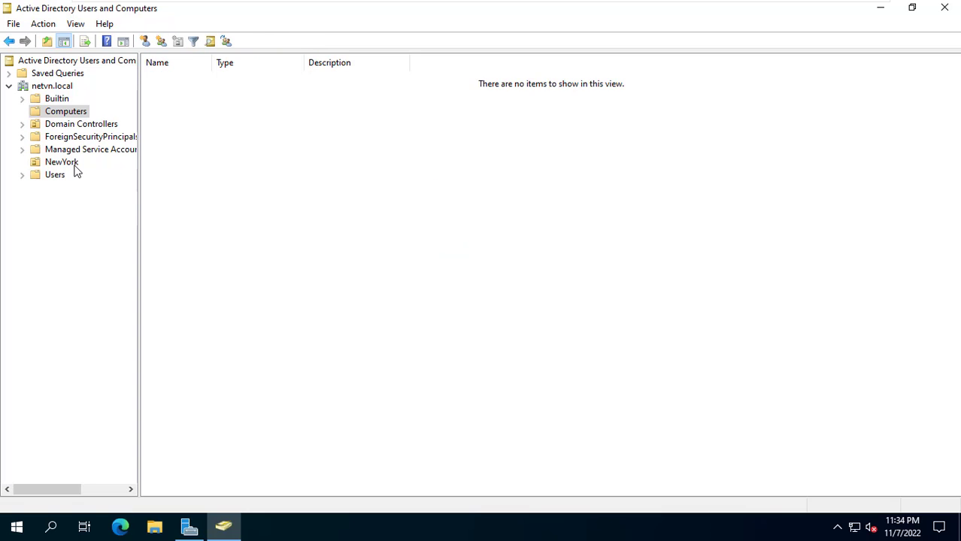
{"action": "left_click", "coordinate": [61, 162]}
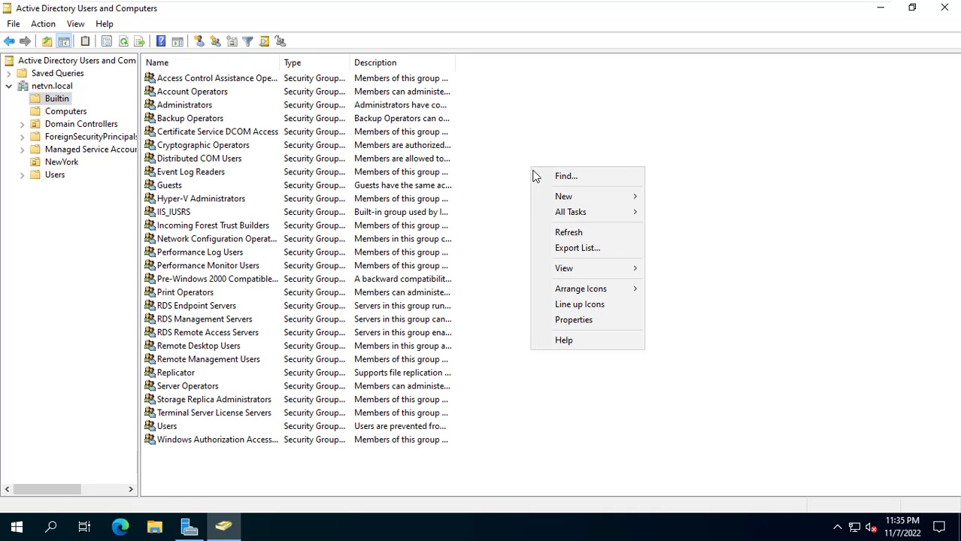
{"action": "mouse_move", "coordinate": [563, 195]}
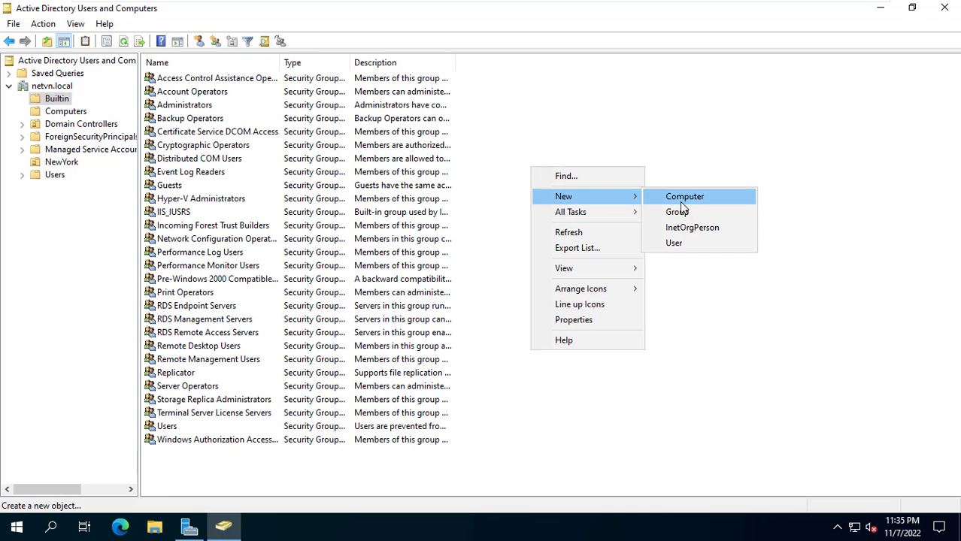
Create a new global security group named LocalAdmin in the Builtin container
{"action": "left_click", "coordinate": [677, 210]}
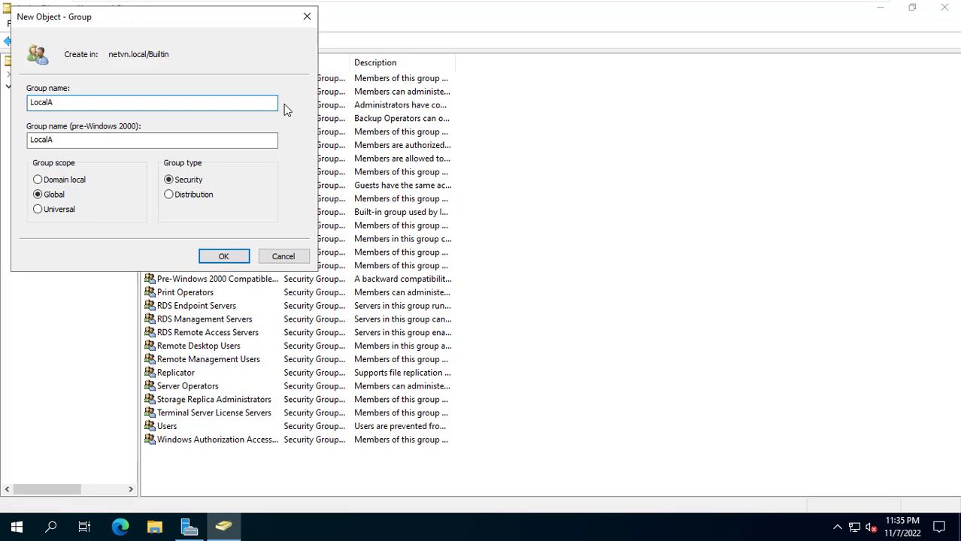
{"action": "type", "text": "dmin"}
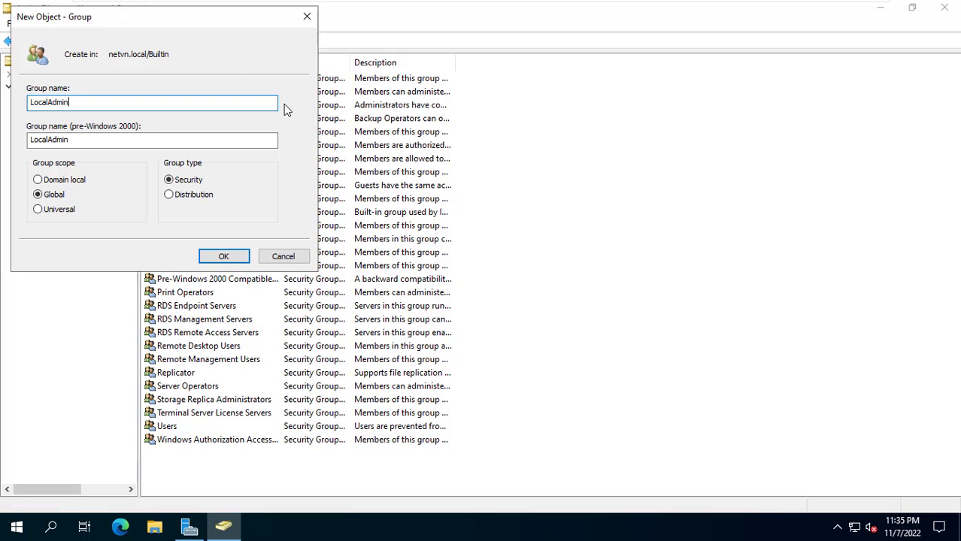
{"action": "left_click", "coordinate": [222, 255]}
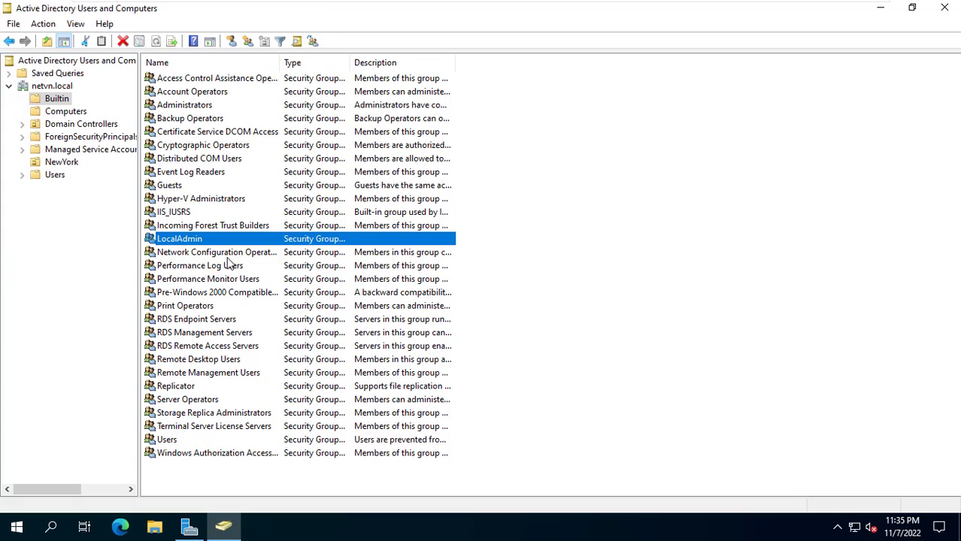
{"action": "mouse_move", "coordinate": [213, 243]}
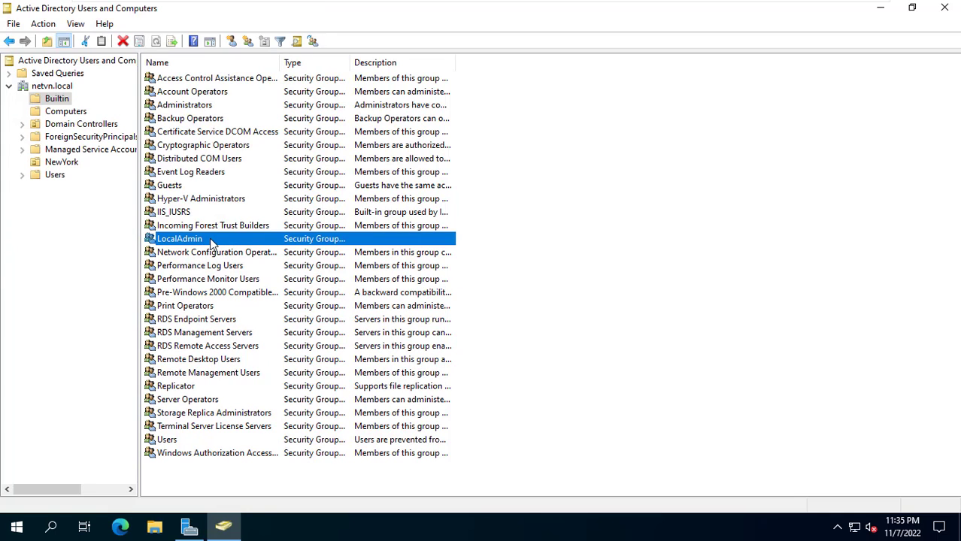
View the Members list in the LocalAdmin group's properties
{"action": "right_click", "coordinate": [179, 237]}
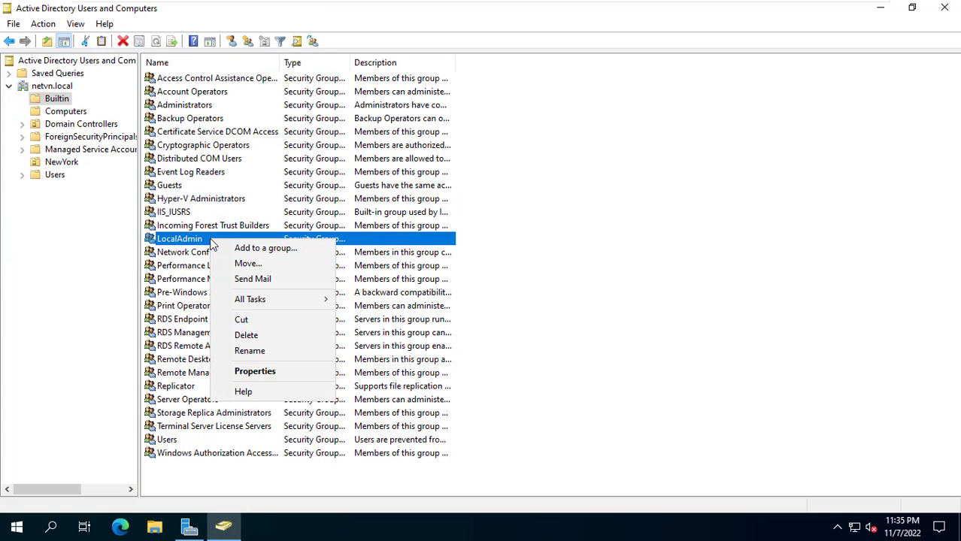
{"action": "mouse_move", "coordinate": [256, 370]}
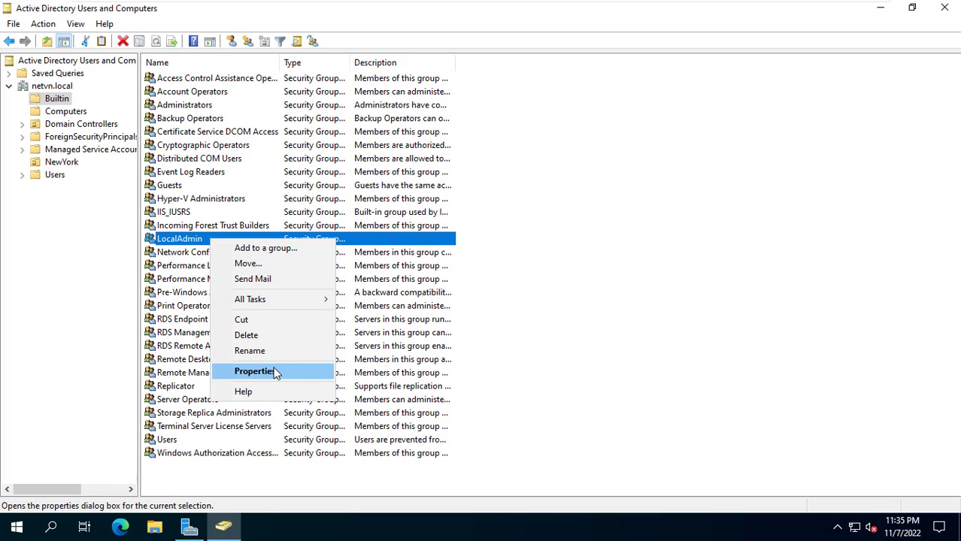
{"action": "left_click", "coordinate": [255, 370]}
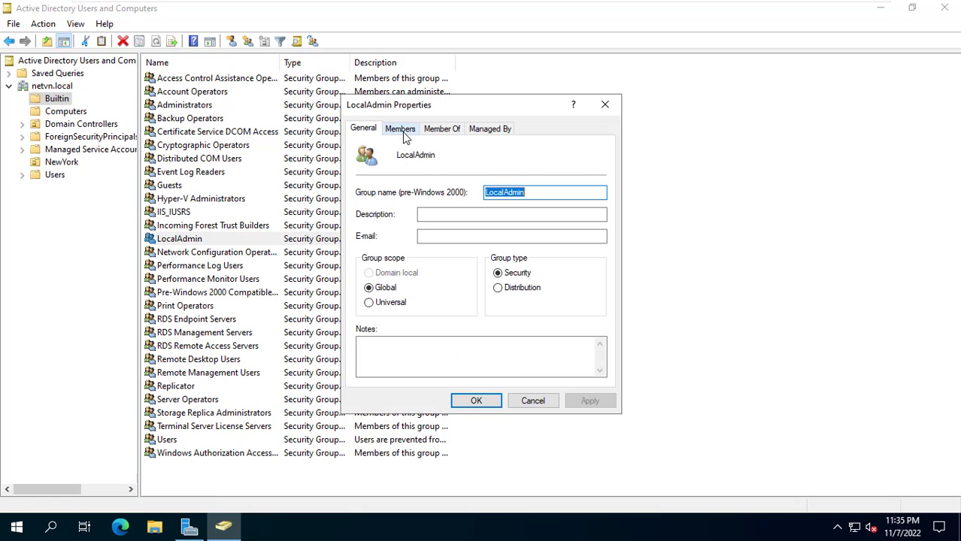
{"action": "left_click", "coordinate": [400, 129]}
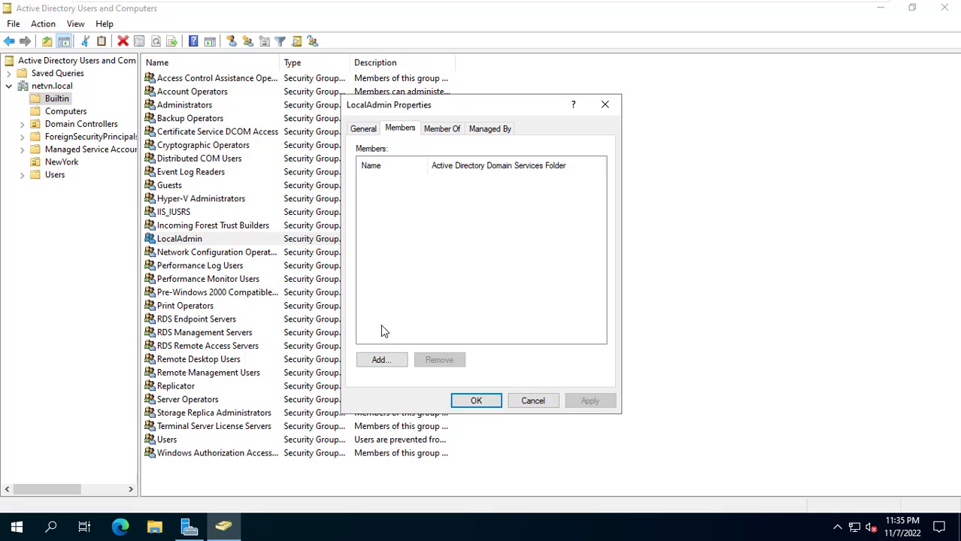
{"action": "left_click", "coordinate": [382, 359]}
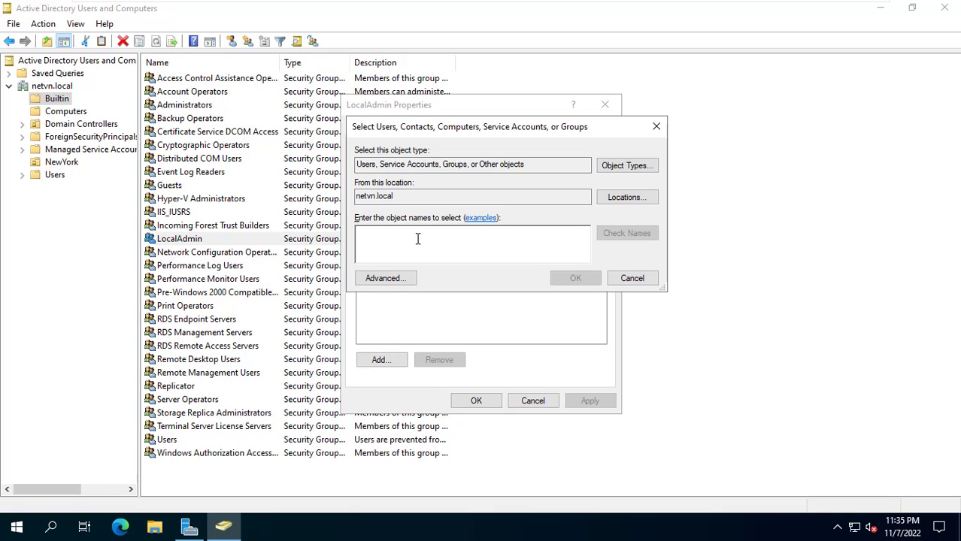
Add the IT group as a member of LocalAdmin and save the change
{"action": "type", "text": "IT"}
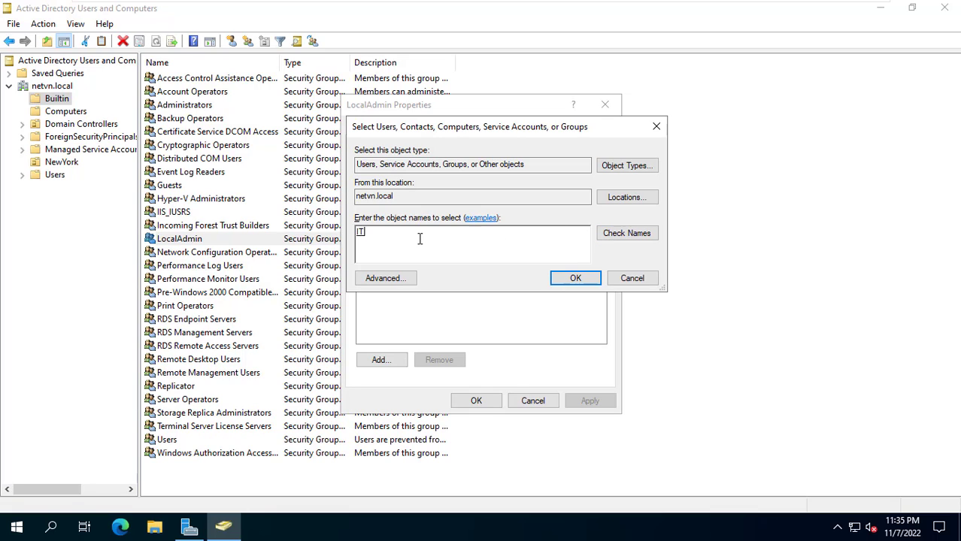
{"action": "left_click", "coordinate": [575, 279]}
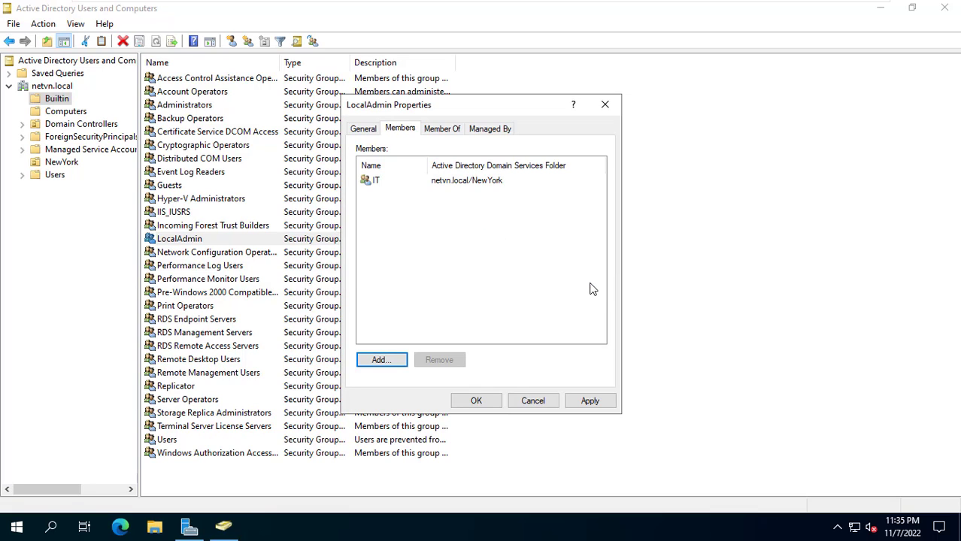
{"action": "left_click", "coordinate": [466, 180]}
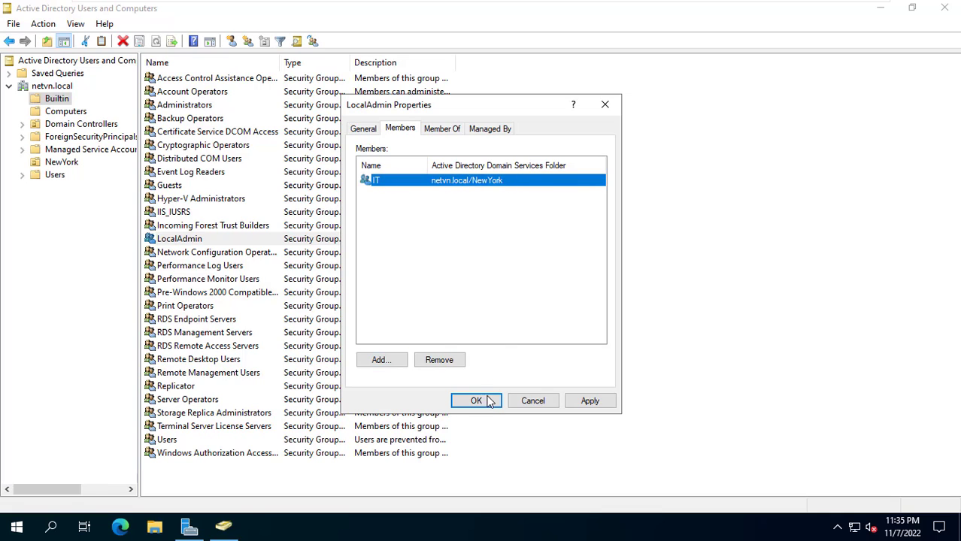
{"action": "left_click", "coordinate": [475, 400]}
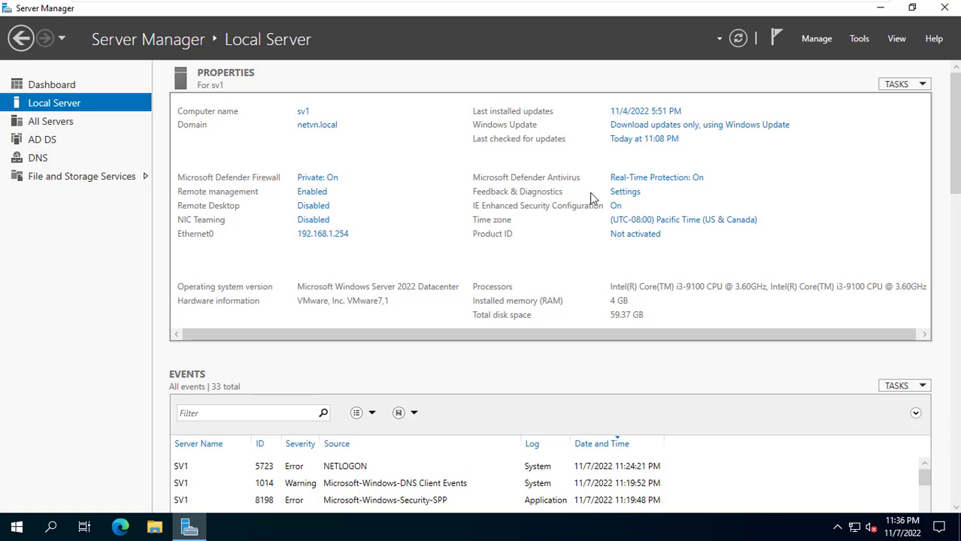
{"action": "mouse_move", "coordinate": [861, 40]}
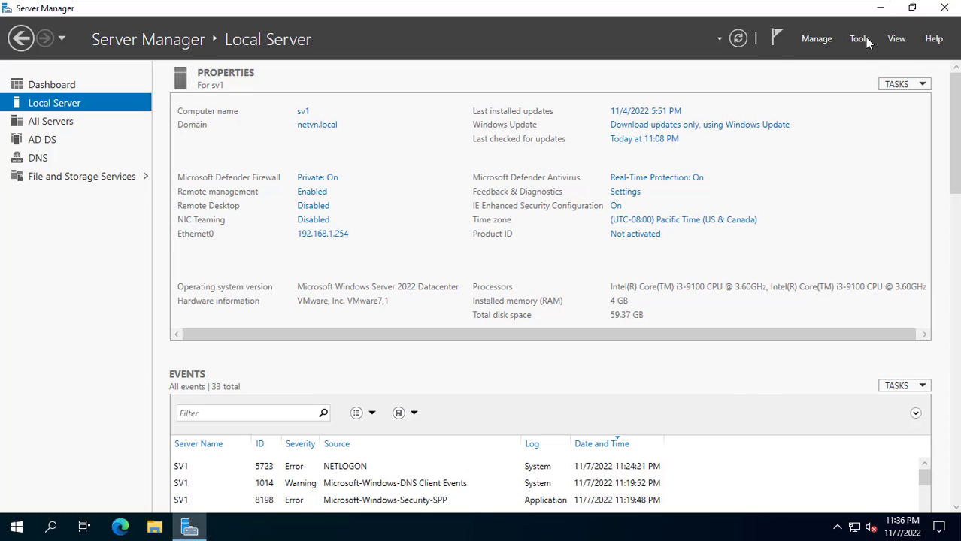
List Server Manager's administrative tools, including Group Policy Management
{"action": "left_click", "coordinate": [858, 39]}
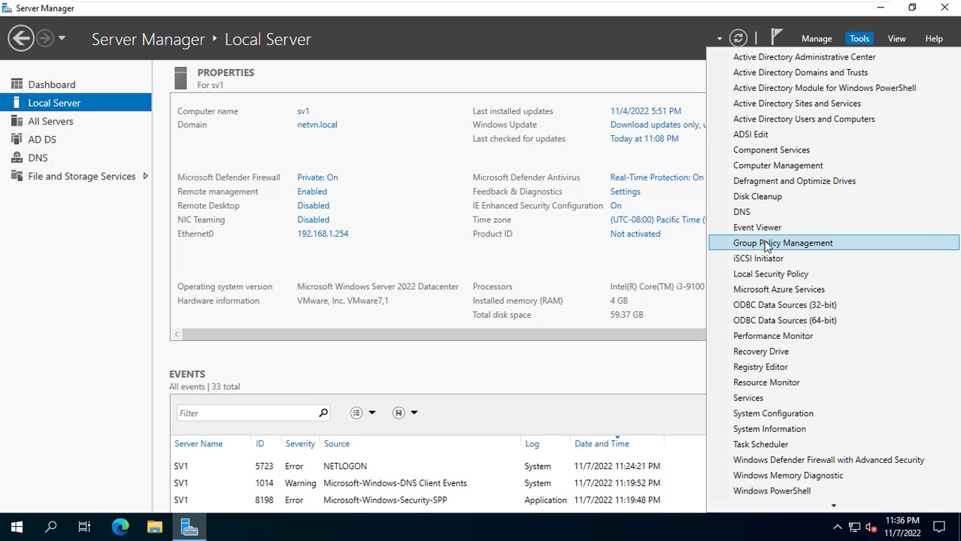
In Group Policy Management, show the Group Policy Objects of the netvn.local domain
{"action": "left_click", "coordinate": [782, 242]}
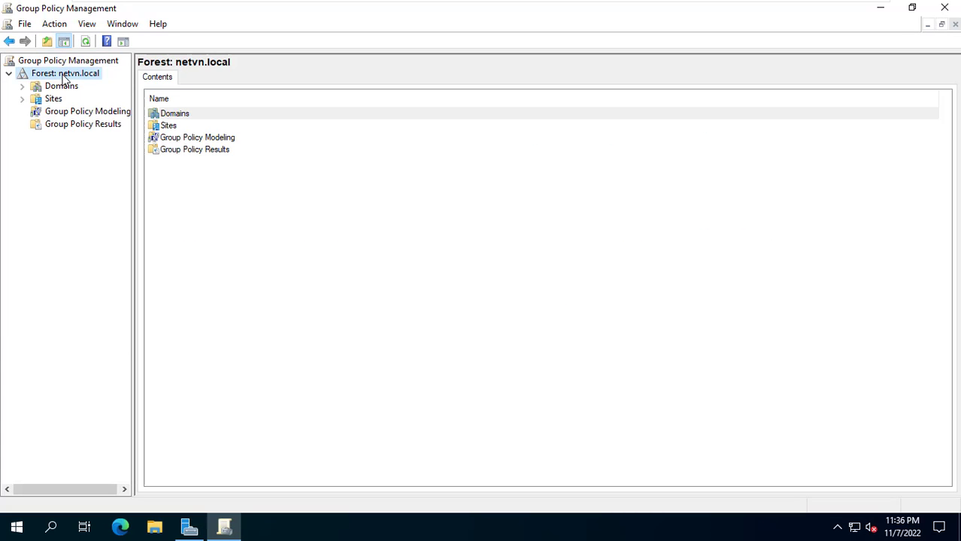
{"action": "left_click", "coordinate": [61, 86]}
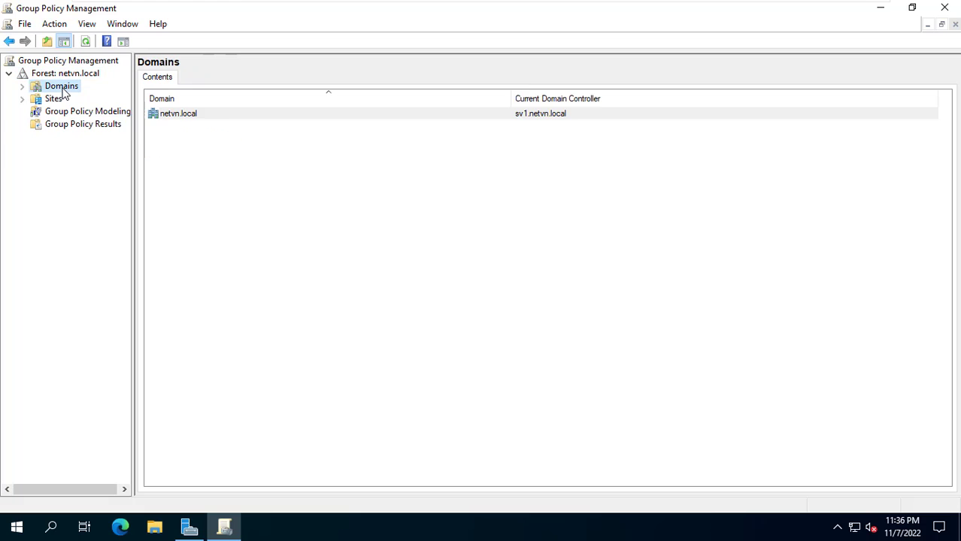
{"action": "left_click", "coordinate": [22, 86]}
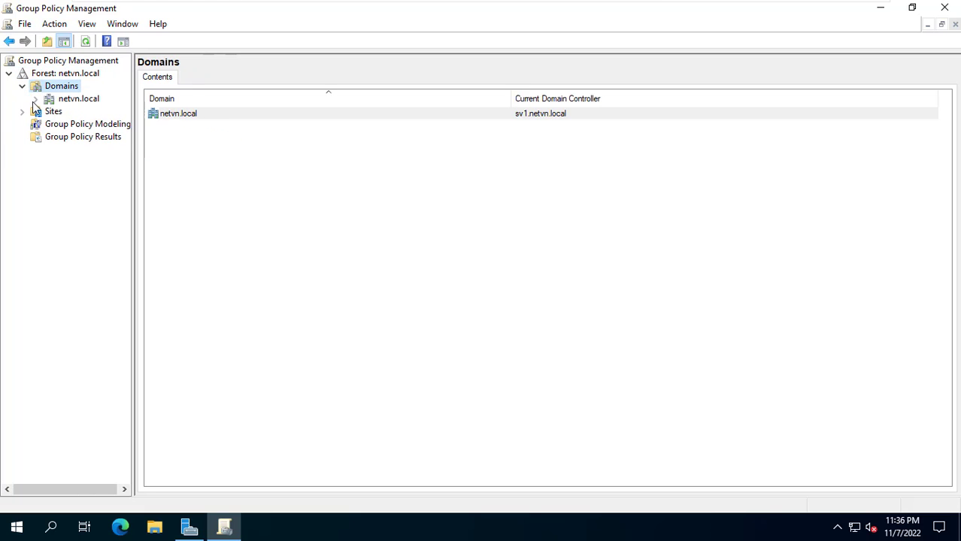
{"action": "left_click", "coordinate": [36, 99]}
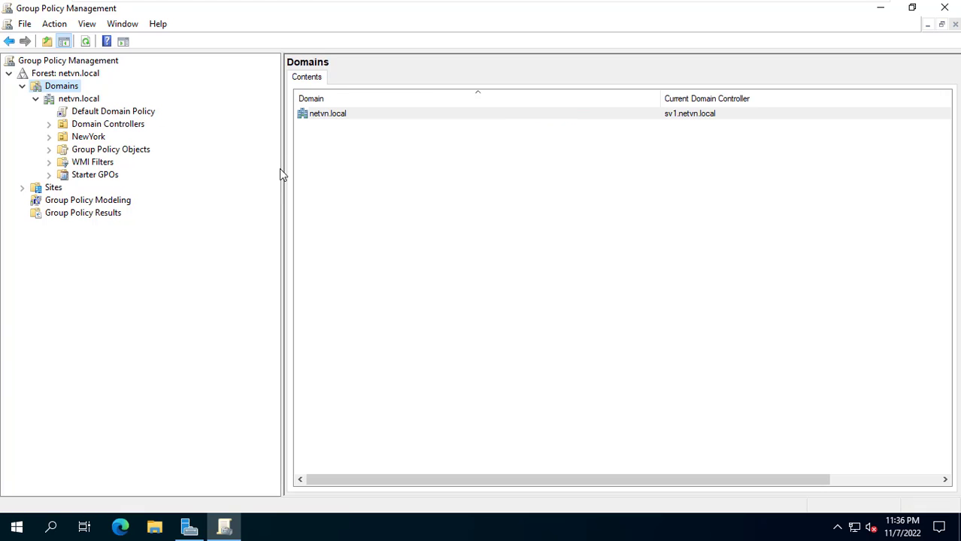
{"action": "mouse_move", "coordinate": [159, 148]}
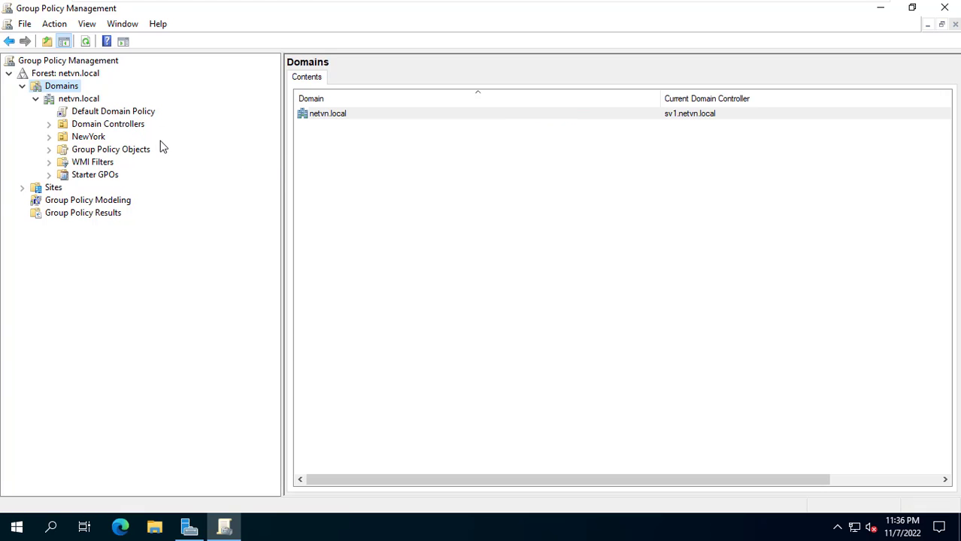
{"action": "left_click", "coordinate": [112, 149]}
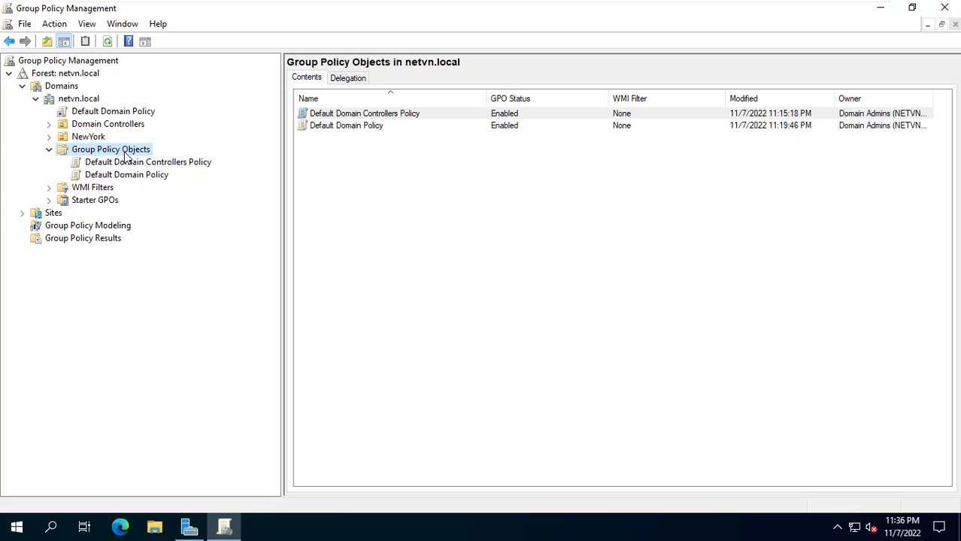
Create a new GPO named 'Allow users to install software'
{"action": "right_click", "coordinate": [111, 149]}
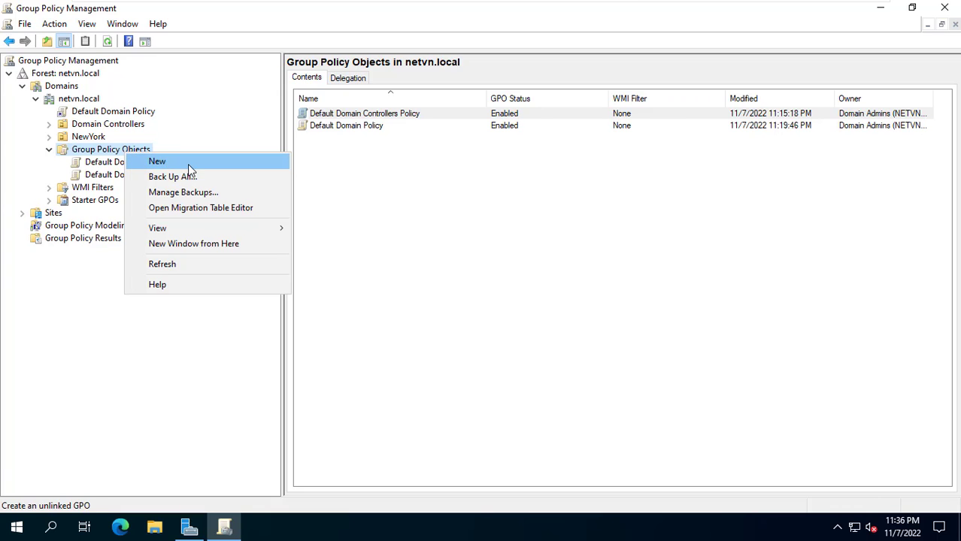
{"action": "left_click", "coordinate": [156, 161]}
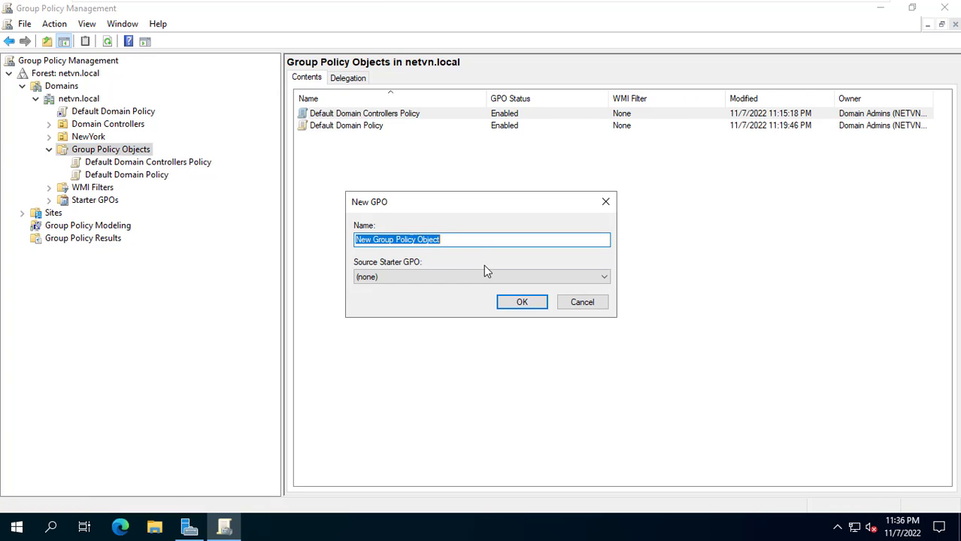
{"action": "type", "text": "Allow users to install software"}
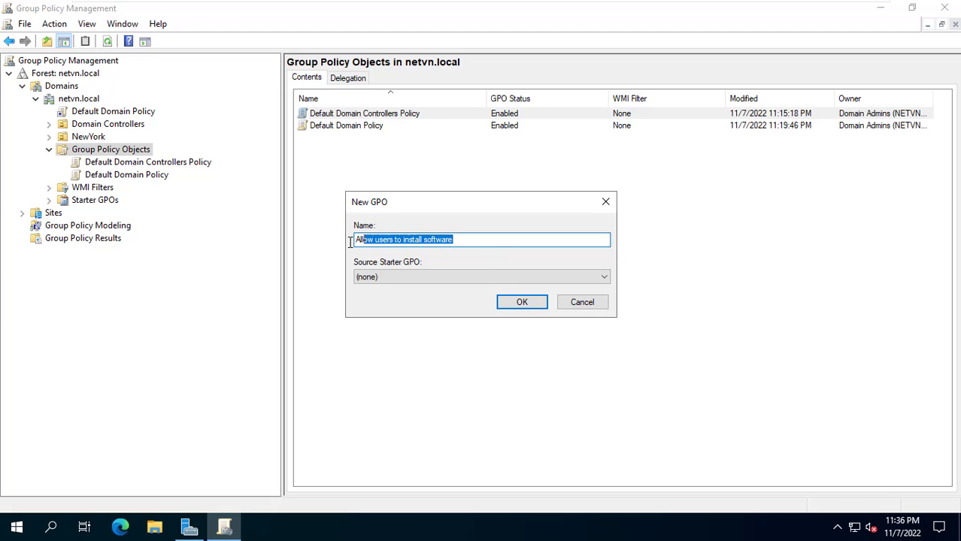
{"action": "left_click", "coordinate": [521, 301]}
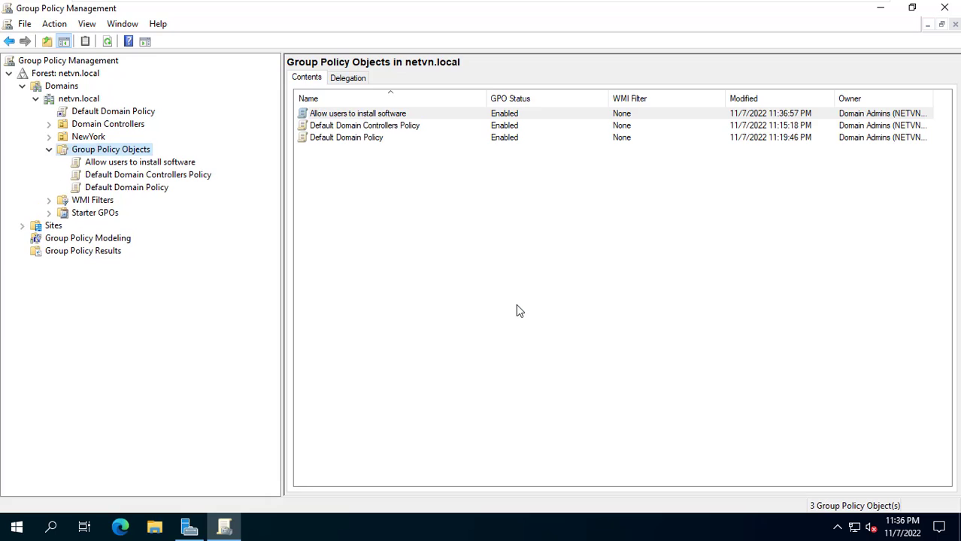
Edit the new GPO and select its computer Windows Settings branch
{"action": "right_click", "coordinate": [358, 113]}
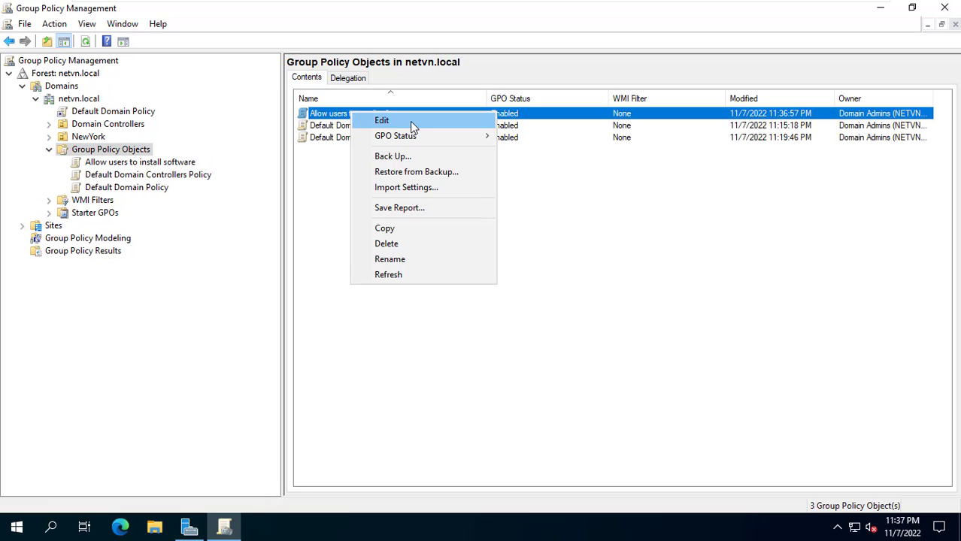
{"action": "left_click", "coordinate": [382, 120]}
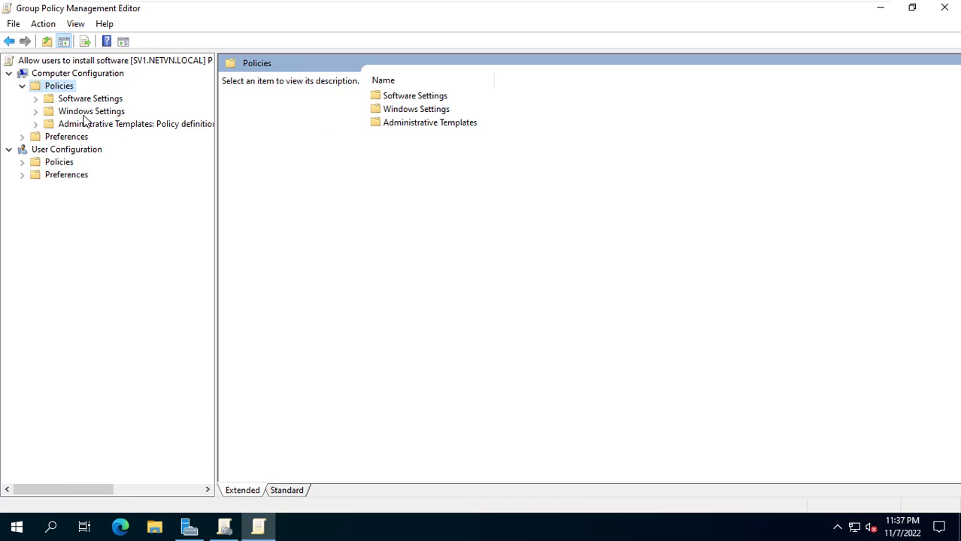
{"action": "left_click", "coordinate": [92, 112]}
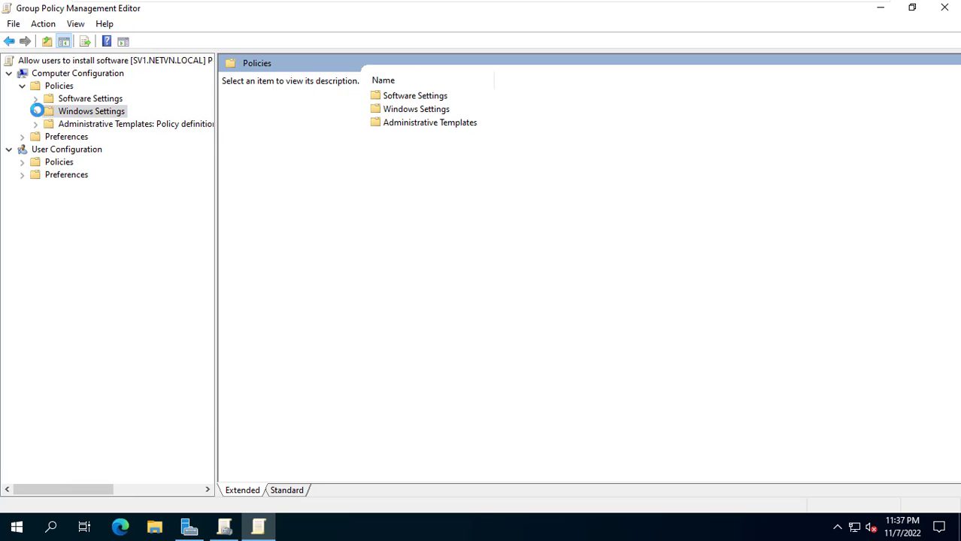
{"action": "left_click", "coordinate": [92, 111]}
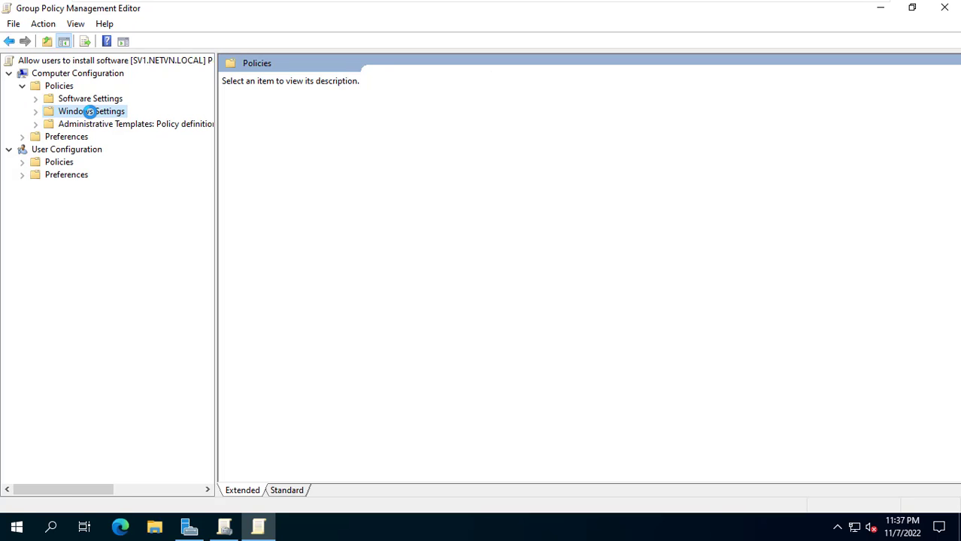
Expand Windows Settings and Security Settings to list the security categories
{"action": "left_click", "coordinate": [36, 111]}
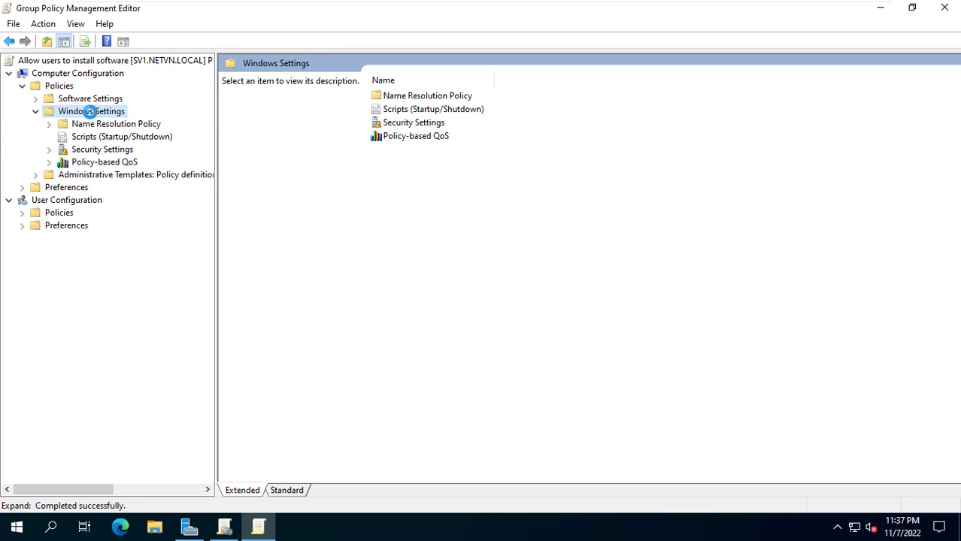
{"action": "left_click", "coordinate": [102, 149]}
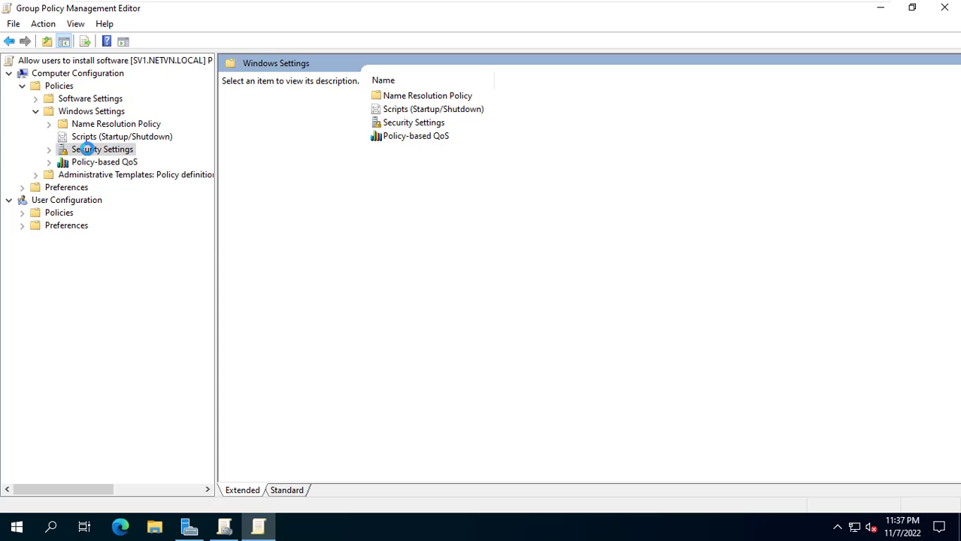
{"action": "left_click", "coordinate": [102, 148]}
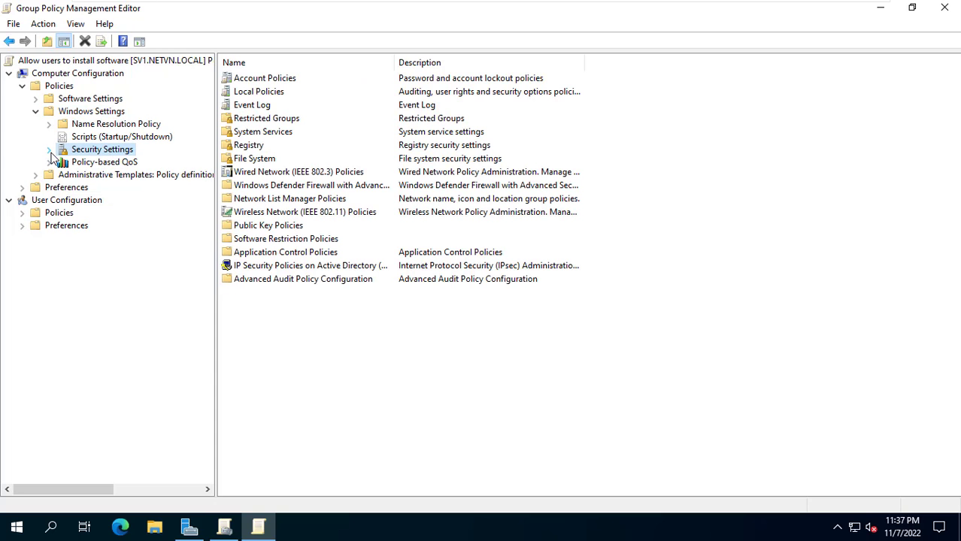
{"action": "left_click", "coordinate": [48, 149]}
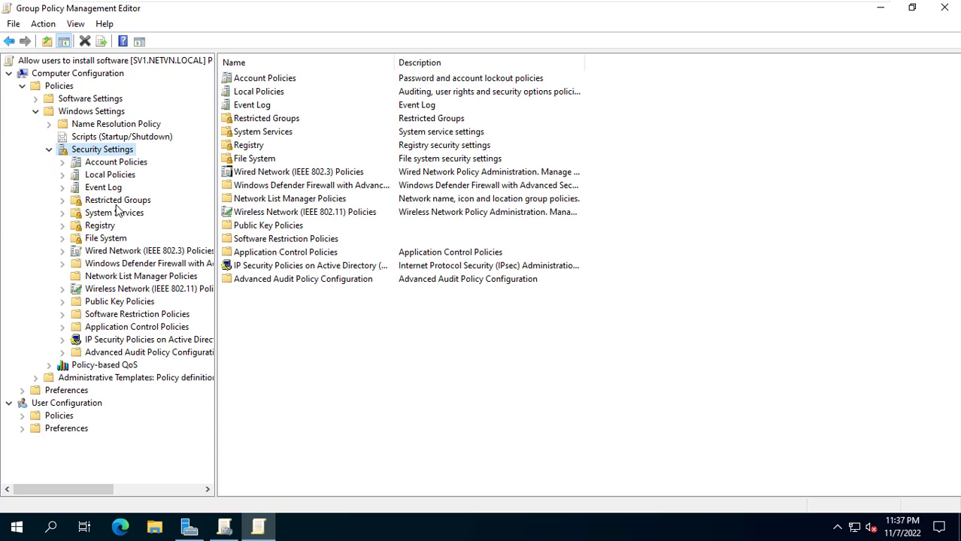
Add NETVN\LocalAdmin to Restricted Groups, resolving the name LocalAdm to LocalAdmin
{"action": "right_click", "coordinate": [117, 199]}
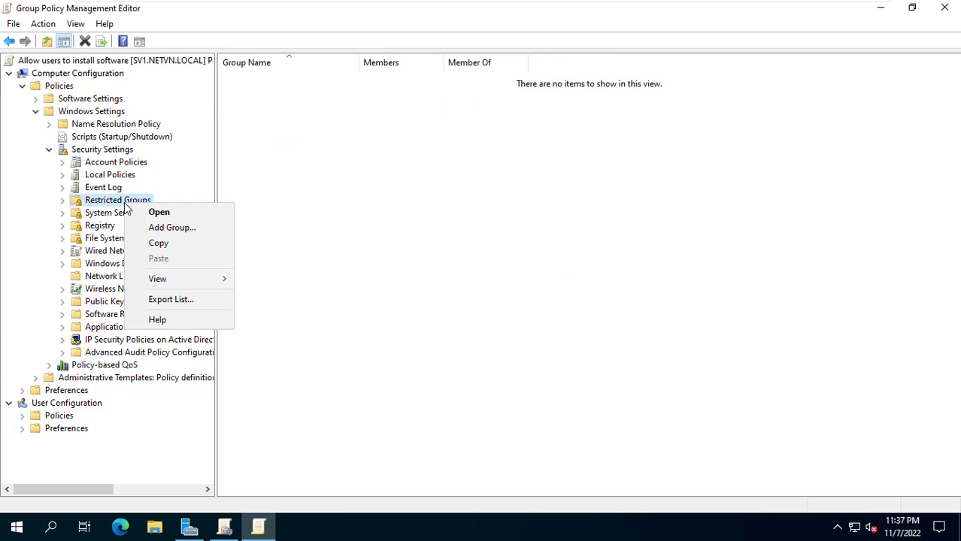
{"action": "mouse_move", "coordinate": [171, 227]}
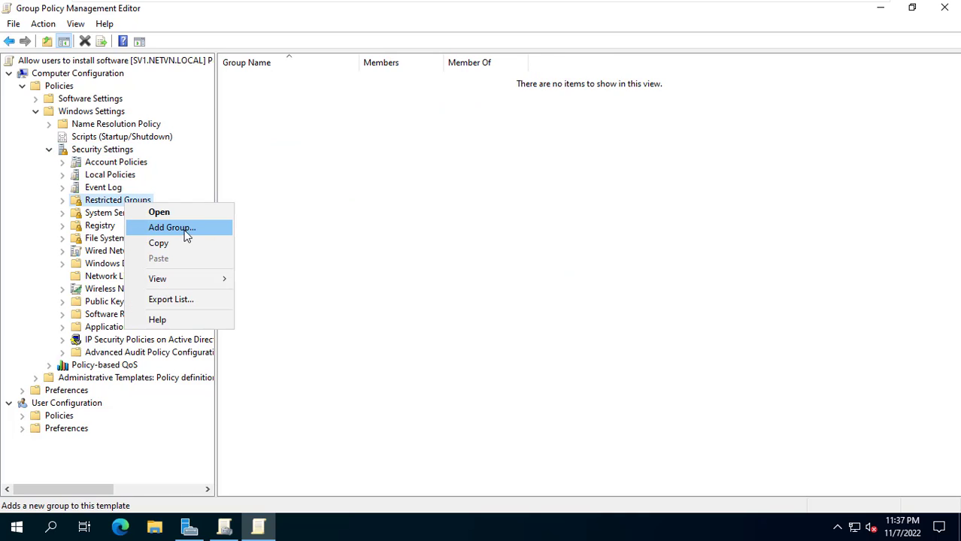
{"action": "left_click", "coordinate": [172, 227]}
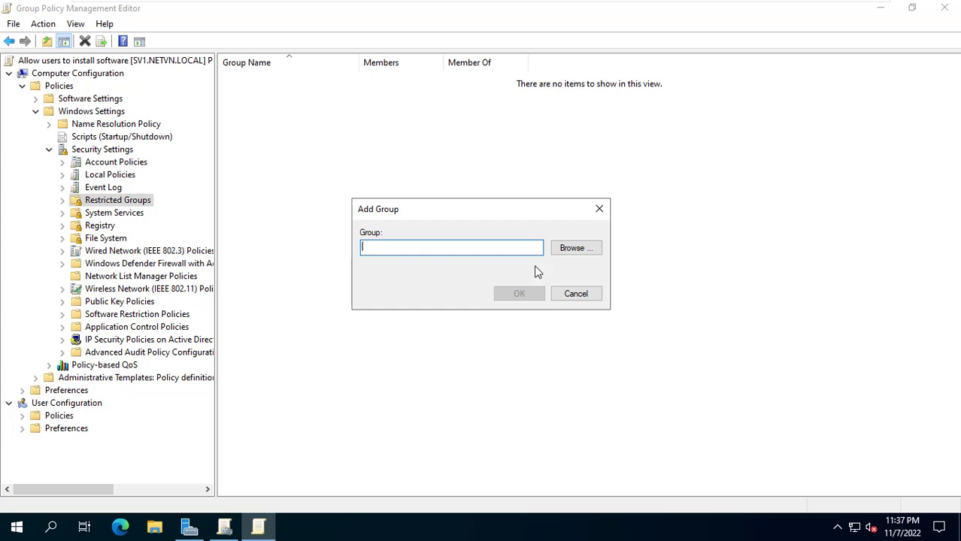
{"action": "left_click", "coordinate": [575, 248]}
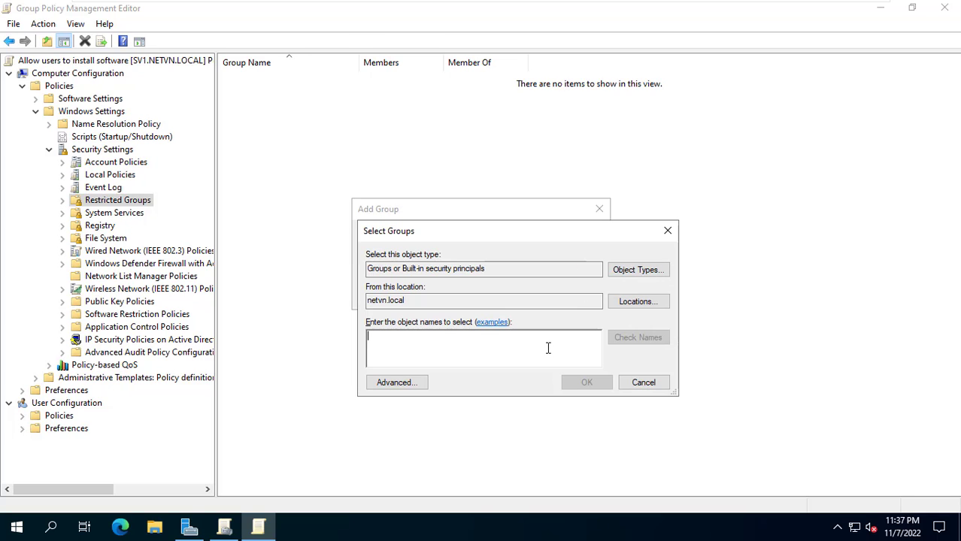
{"action": "type", "text": "LocalAdmin"}
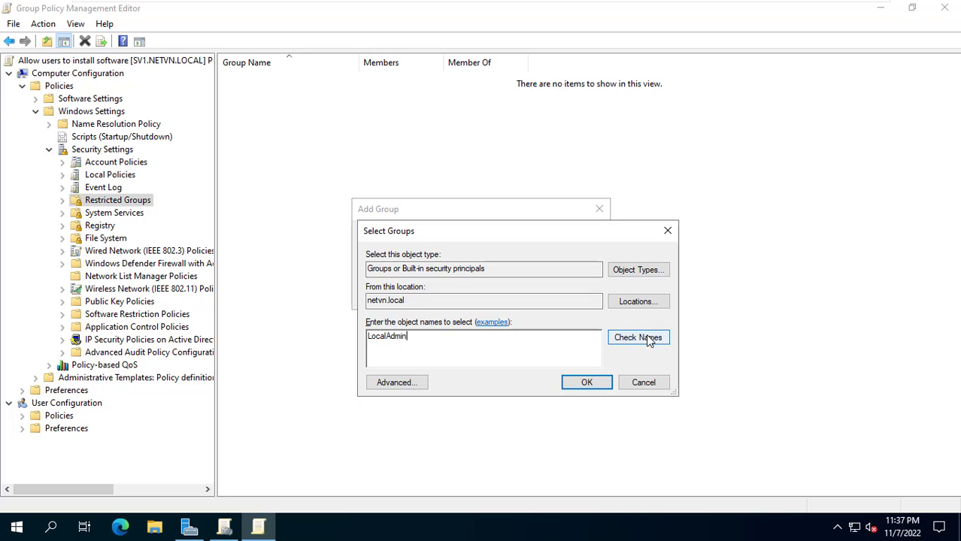
{"action": "left_click", "coordinate": [638, 337]}
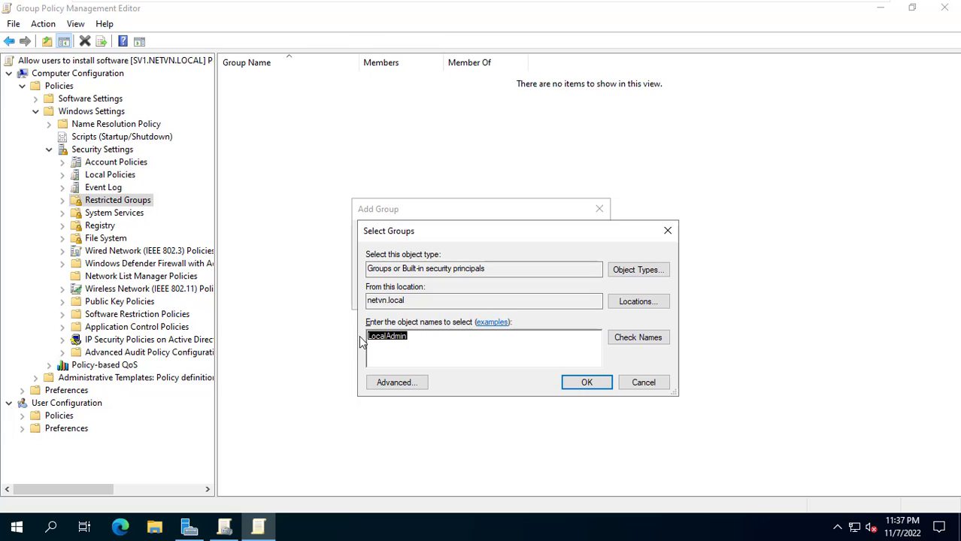
{"action": "left_click", "coordinate": [587, 382]}
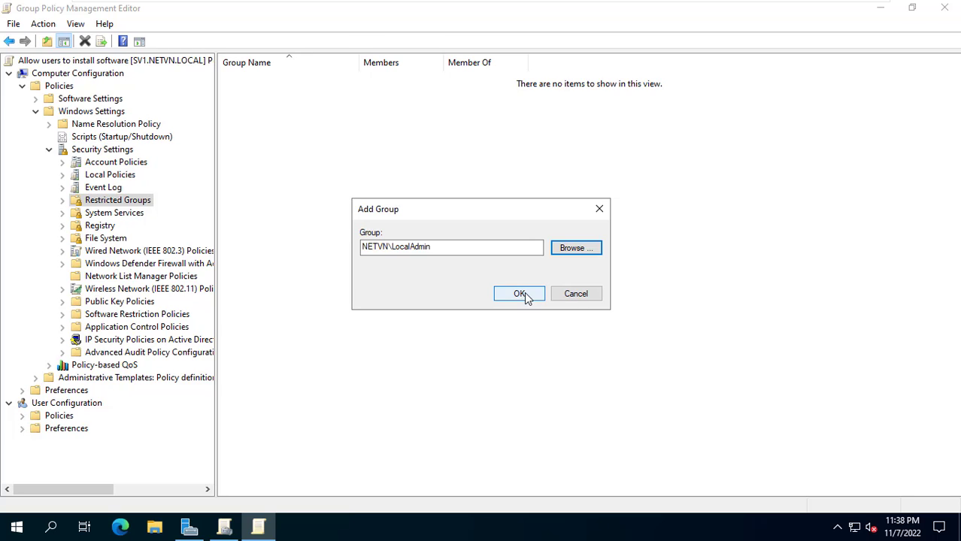
{"action": "left_click", "coordinate": [518, 293]}
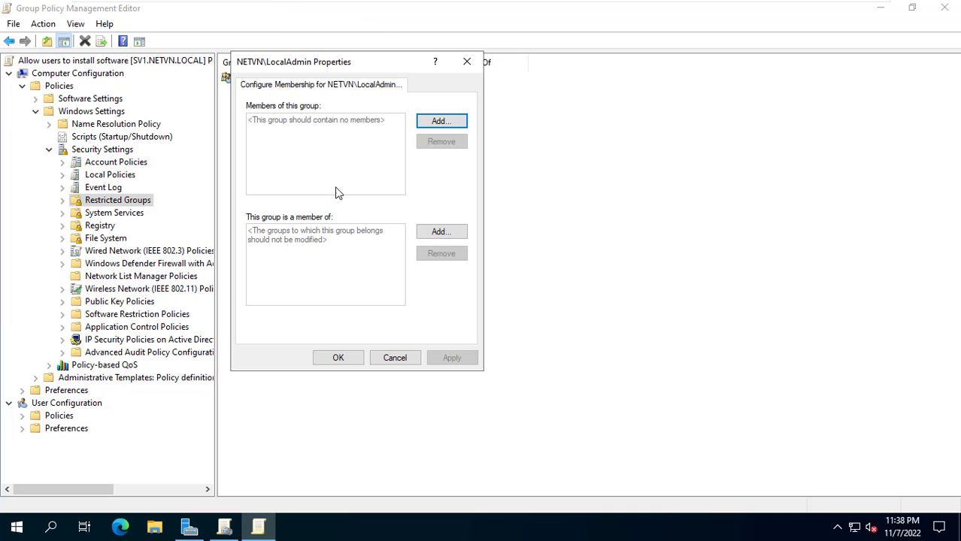
{"action": "mouse_move", "coordinate": [322, 223]}
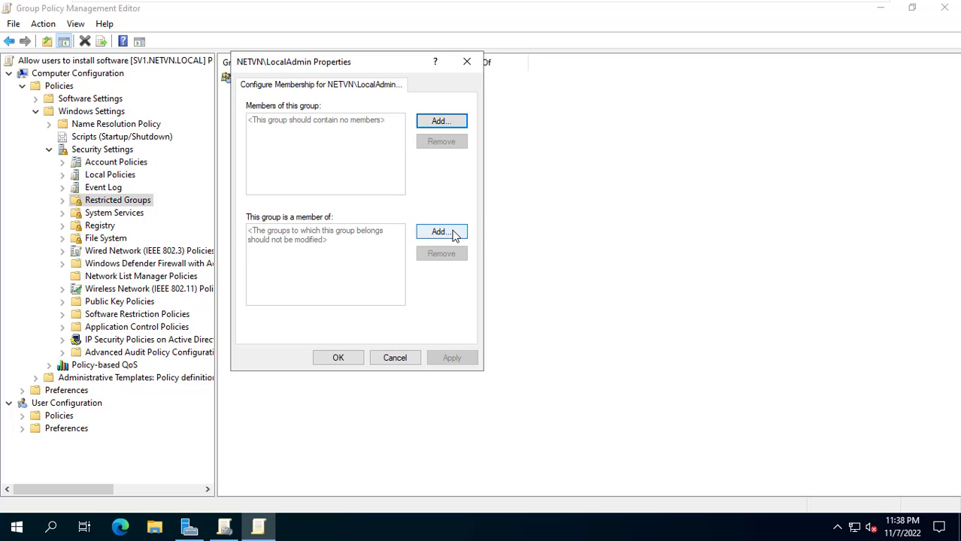
Add Administrators under 'This group is a member of' for NETVN\LocalAdmin via Browse
{"action": "left_click", "coordinate": [442, 232]}
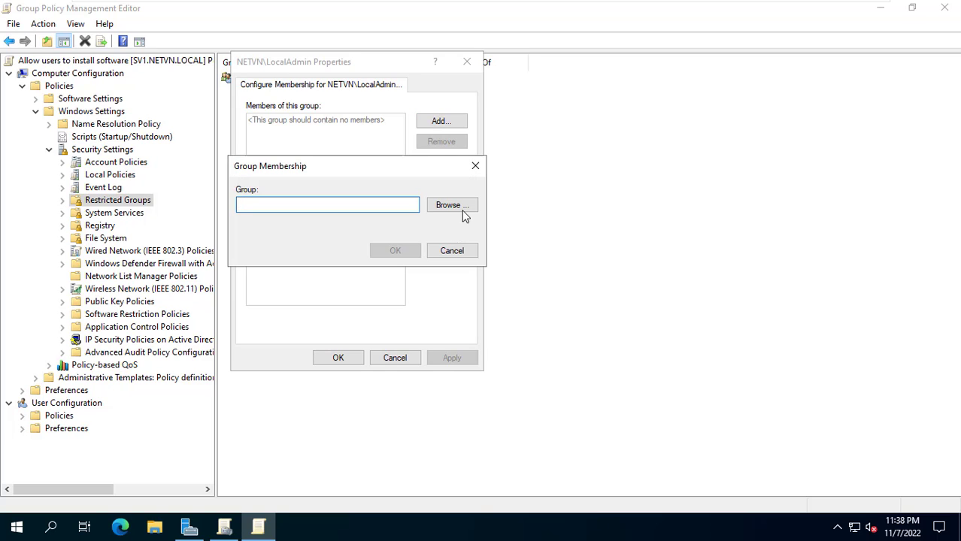
{"action": "left_click", "coordinate": [451, 205]}
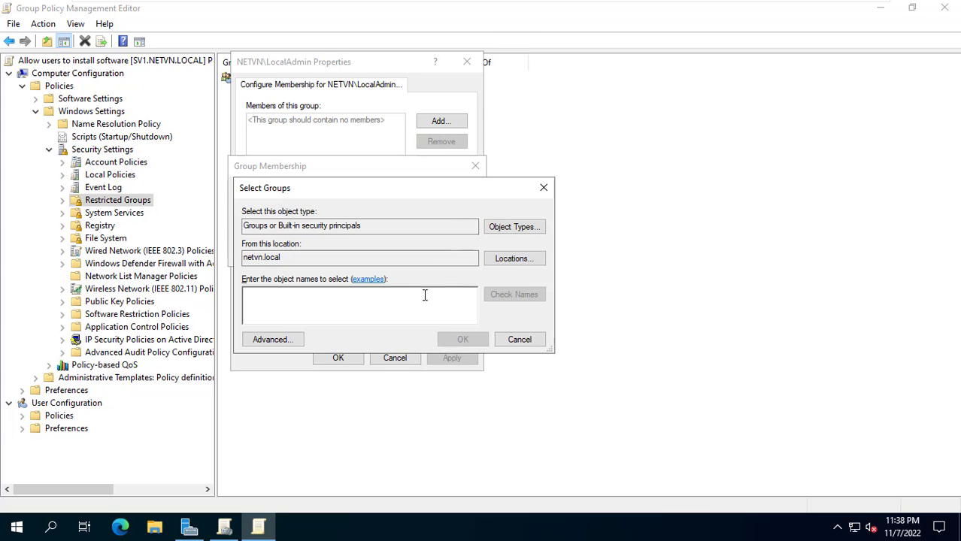
{"action": "type", "text": "Administrators"}
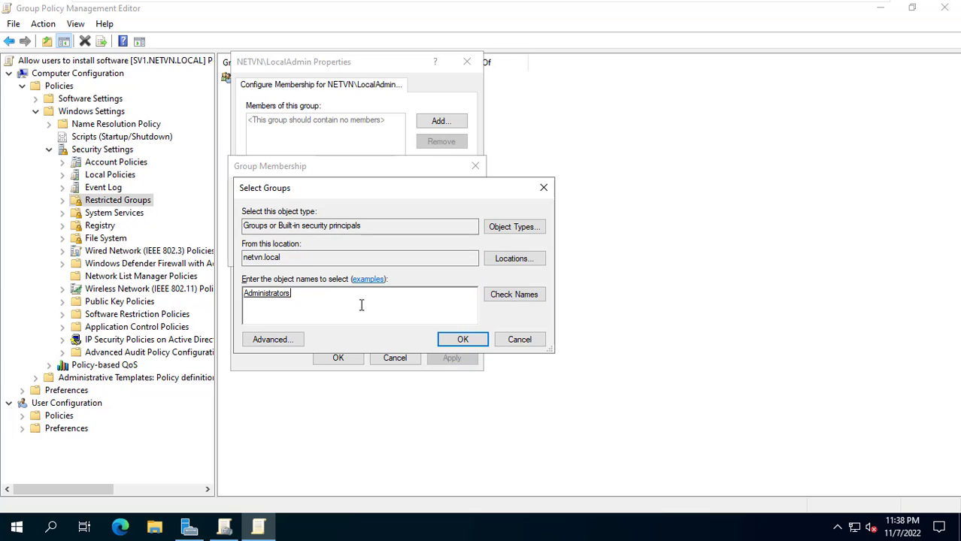
{"action": "left_click", "coordinate": [463, 340]}
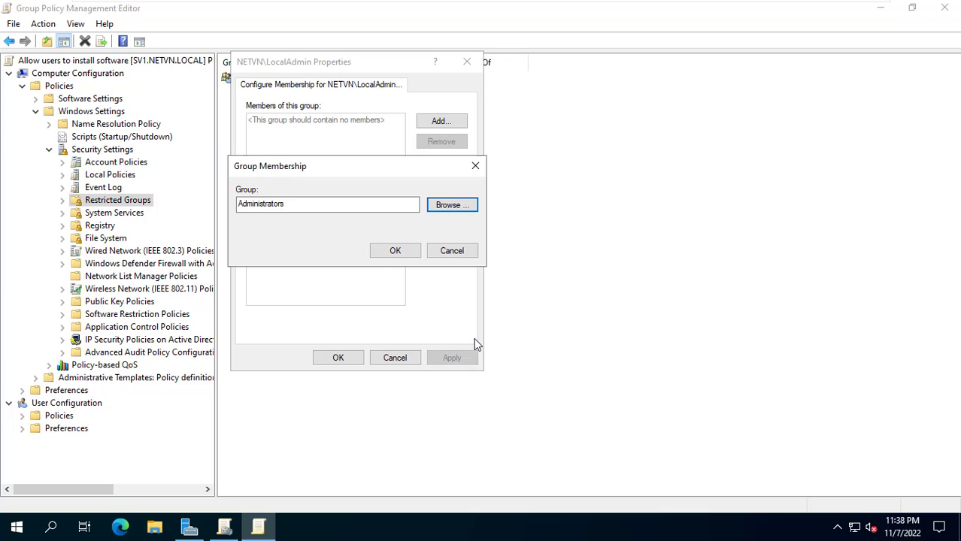
{"action": "left_click", "coordinate": [394, 250]}
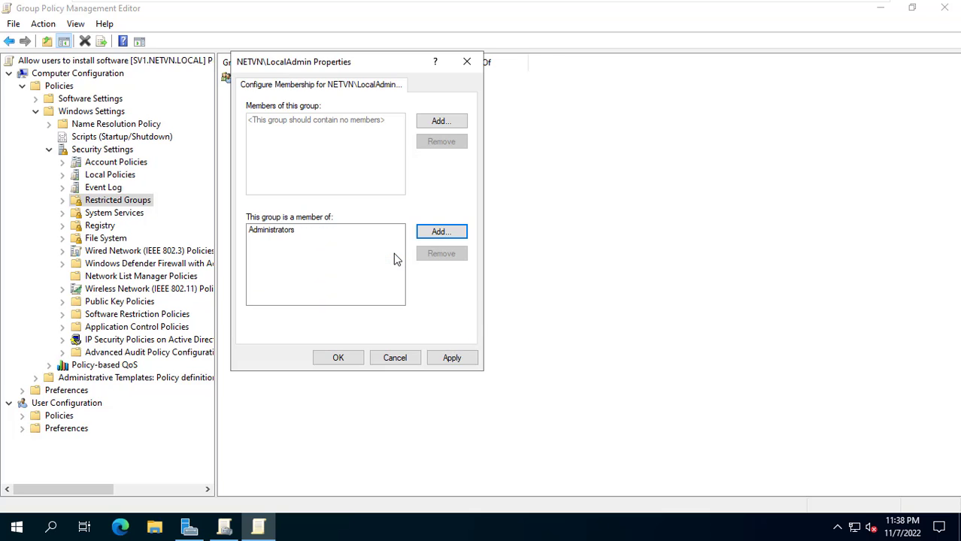
Apply and confirm the Administrators membership, closing the LocalAdmin properties
{"action": "left_click", "coordinate": [271, 228]}
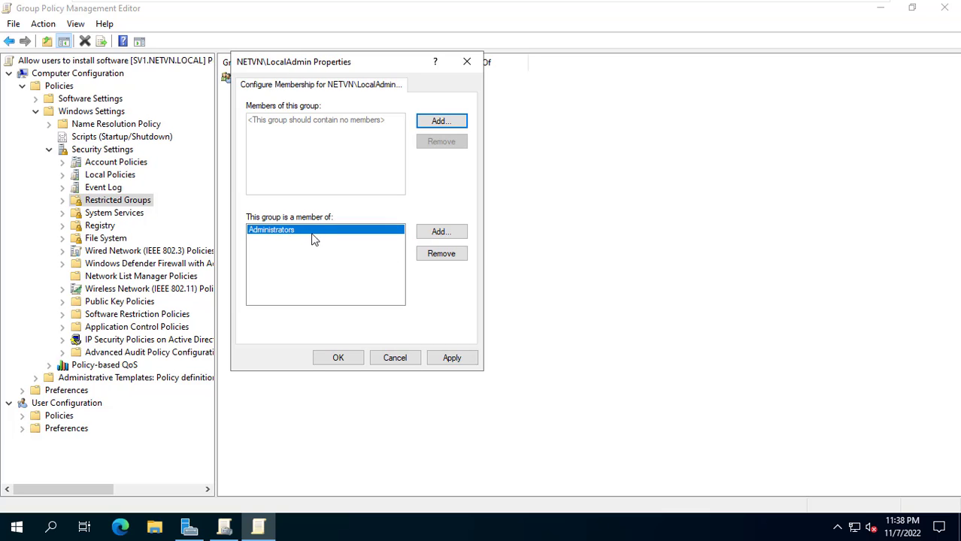
{"action": "left_click", "coordinate": [452, 358]}
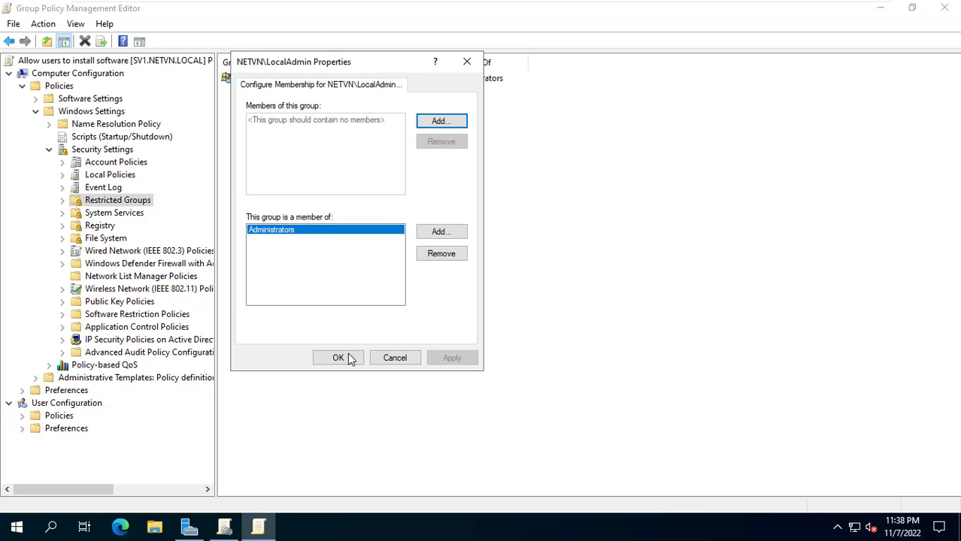
{"action": "left_click", "coordinate": [338, 358]}
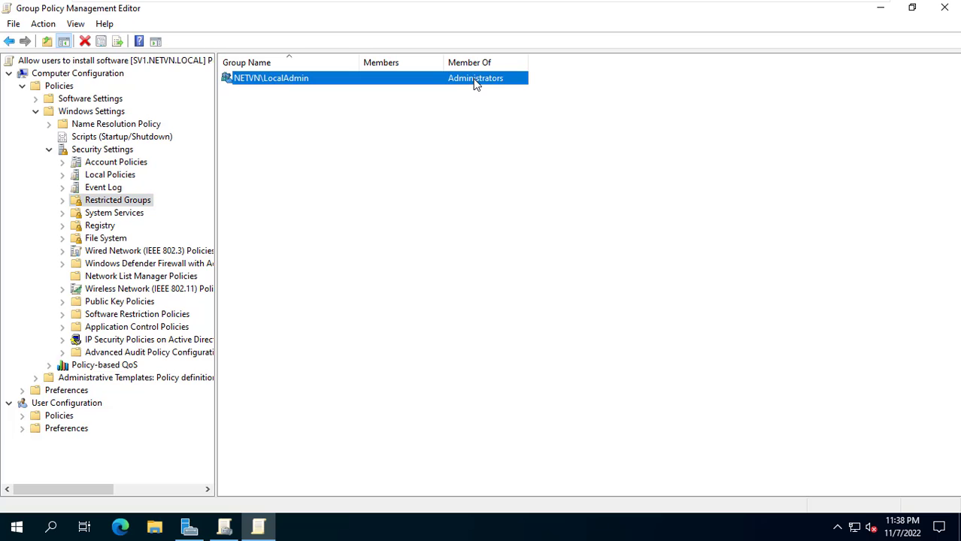
{"action": "mouse_move", "coordinate": [284, 84]}
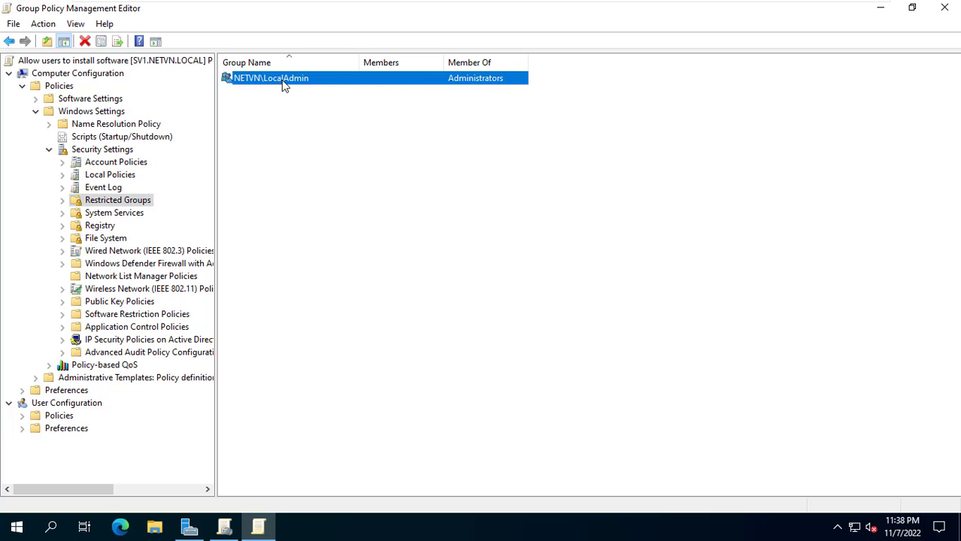
{"action": "mouse_move", "coordinate": [929, 12]}
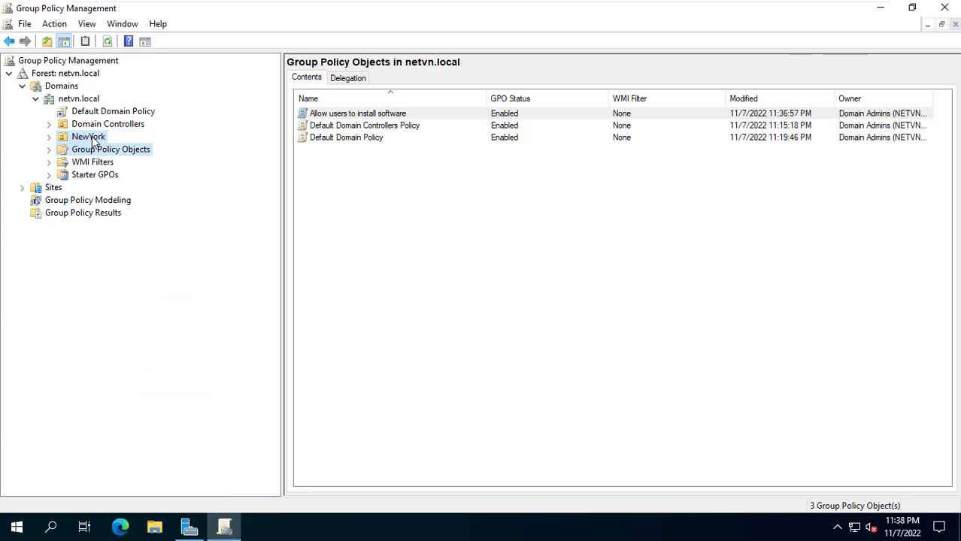
Link the existing 'Allow users to install software' GPO to the NewYork OU
{"action": "right_click", "coordinate": [87, 135]}
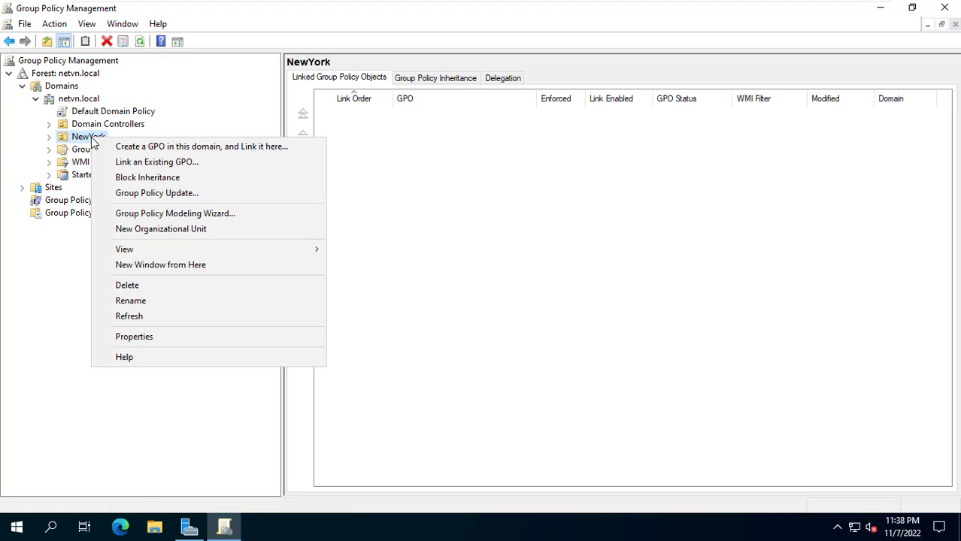
{"action": "mouse_move", "coordinate": [156, 162]}
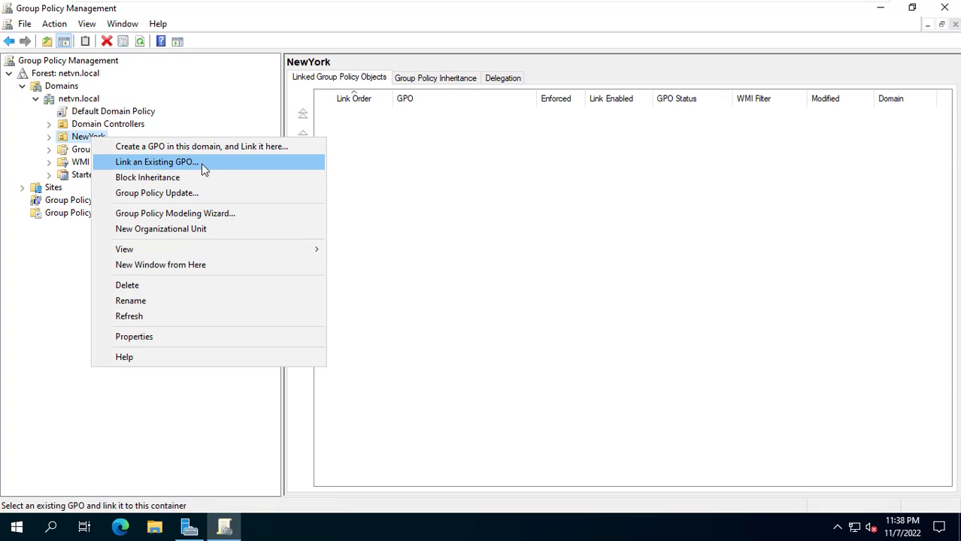
{"action": "left_click", "coordinate": [156, 162]}
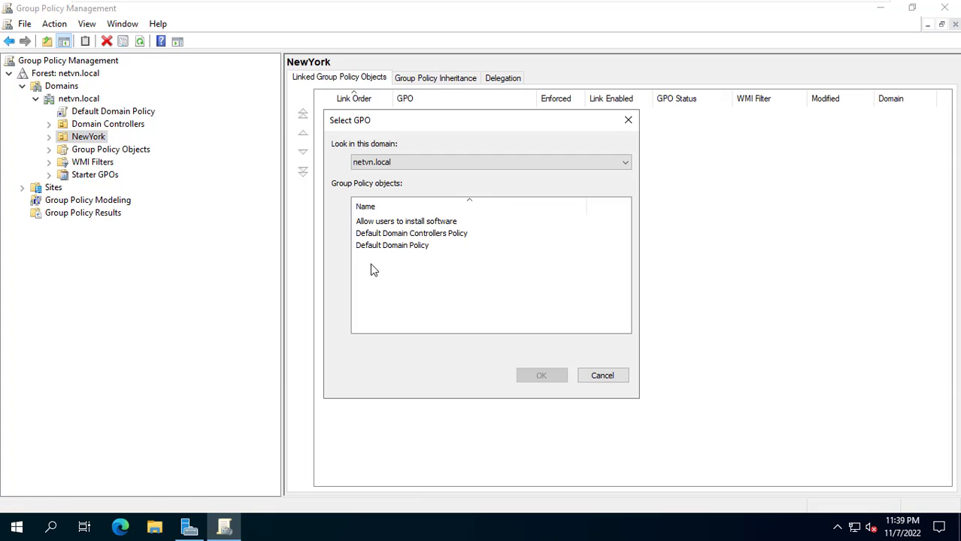
{"action": "left_click", "coordinate": [406, 221]}
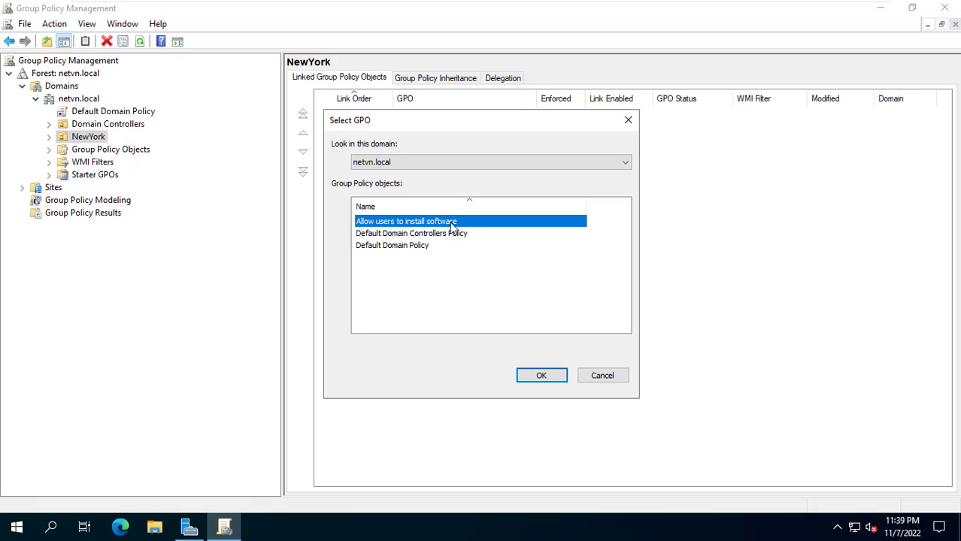
{"action": "left_click", "coordinate": [541, 376]}
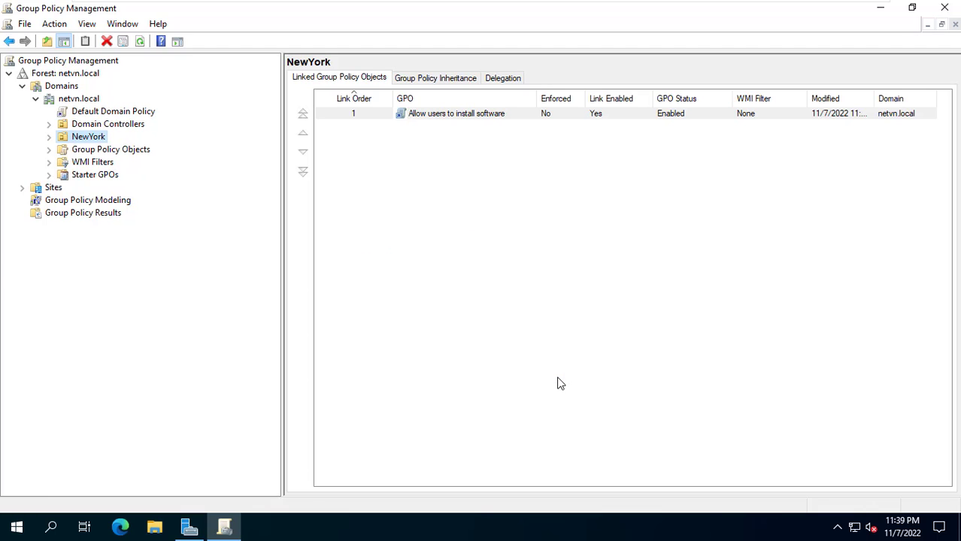
Review the linked policy entry and close Group Policy Management, returning to Server Manager
{"action": "left_click", "coordinate": [456, 113]}
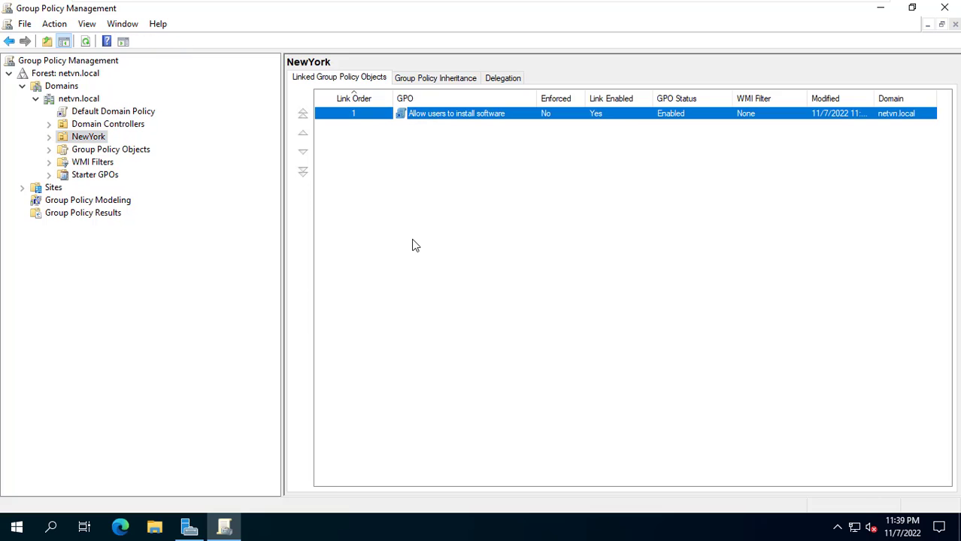
{"action": "mouse_move", "coordinate": [954, 42]}
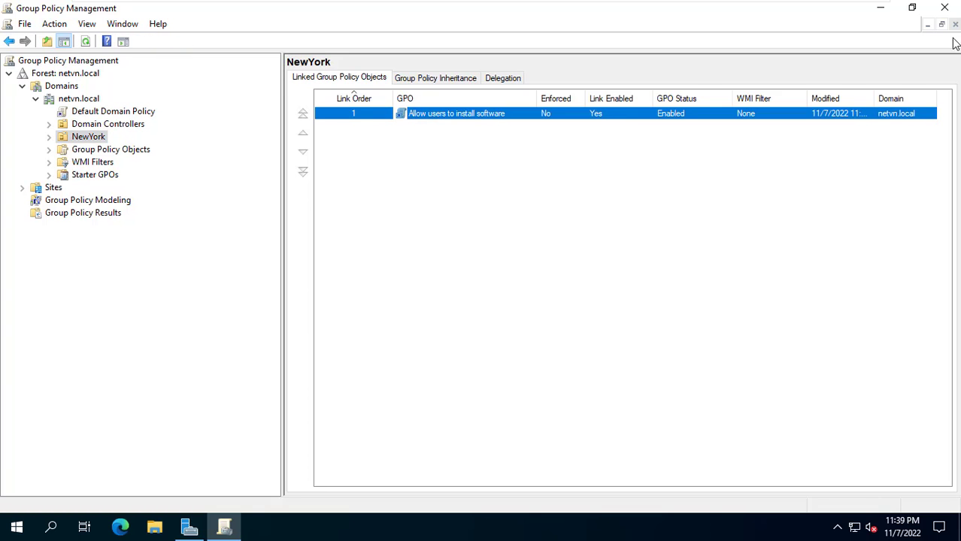
{"action": "left_click", "coordinate": [190, 526]}
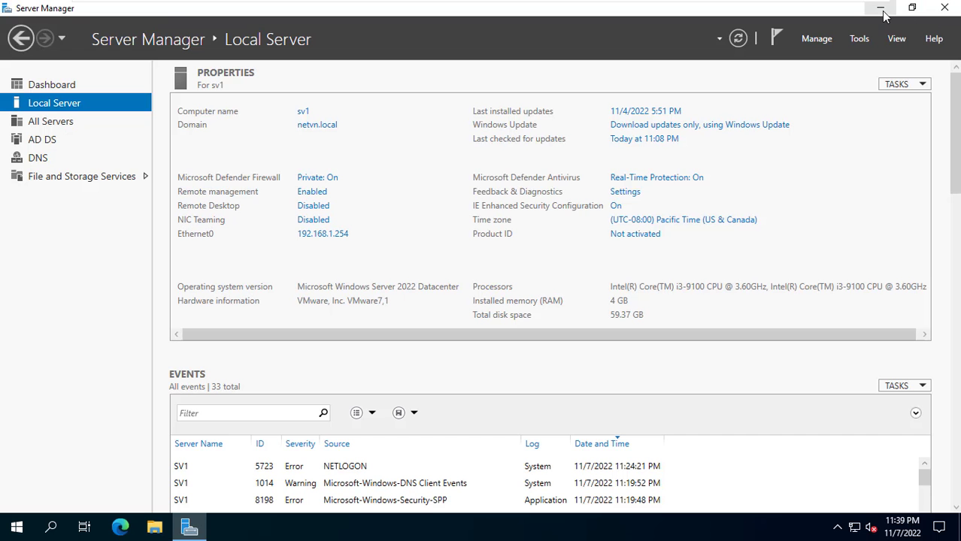
Launch Command Prompt on the Windows 11 client through Win+X Run with 'cmd'
{"action": "left_click", "coordinate": [881, 7]}
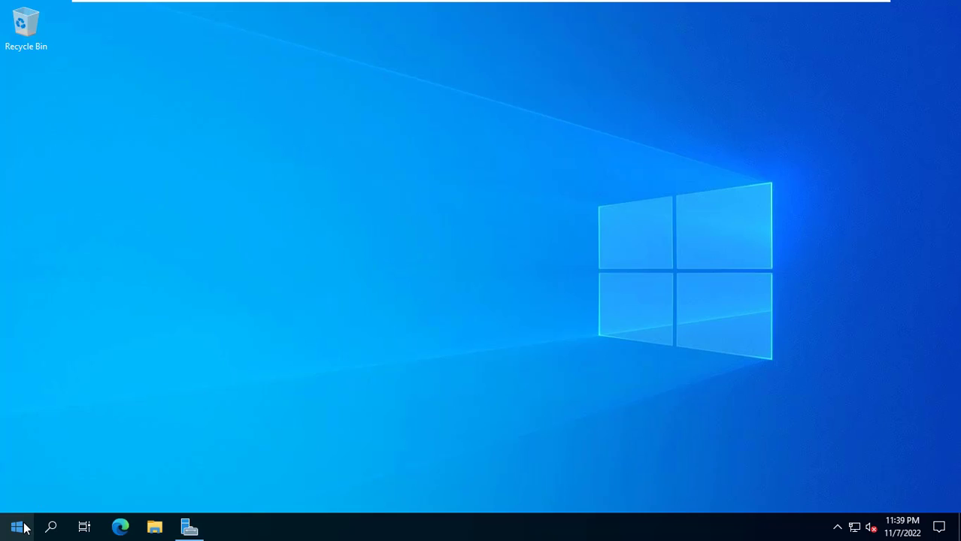
{"action": "right_click", "coordinate": [16, 526]}
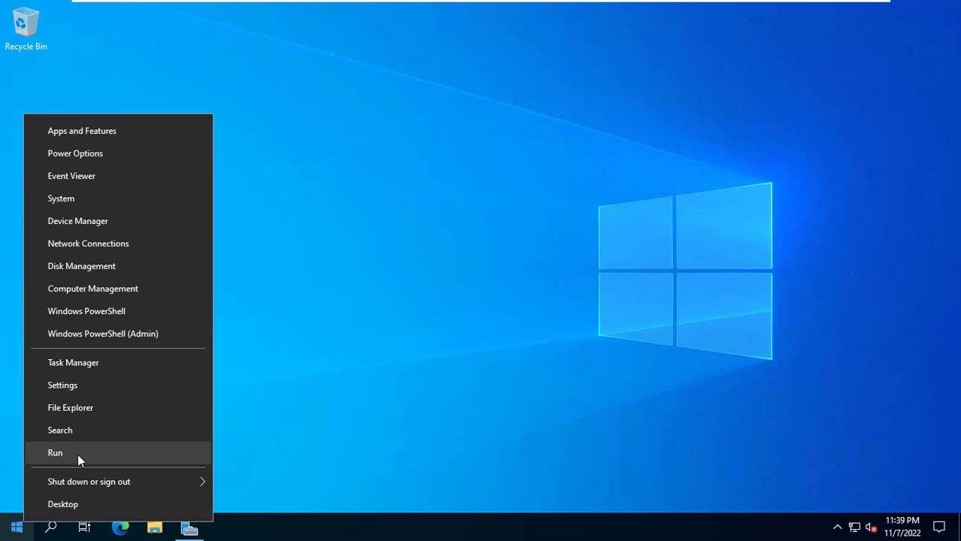
{"action": "left_click", "coordinate": [54, 451]}
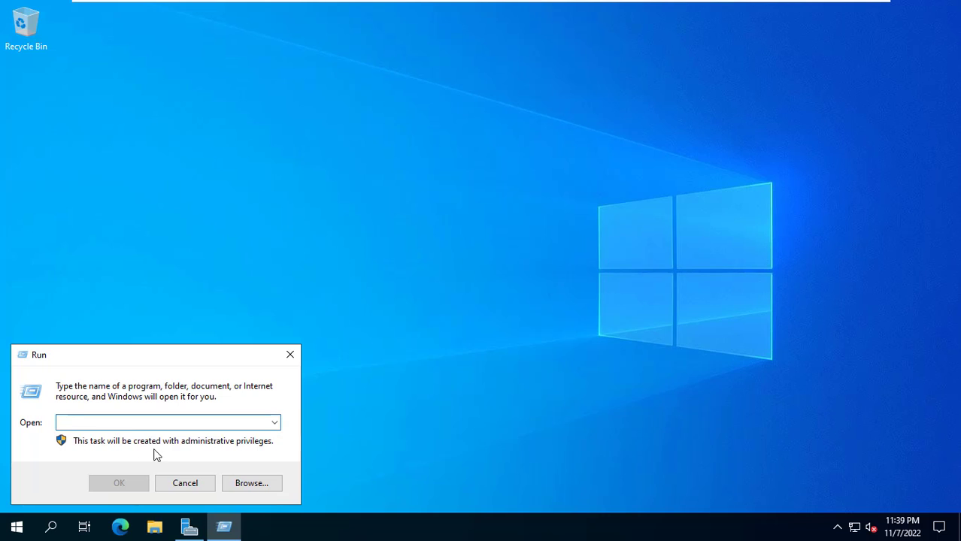
{"action": "type", "text": "cmd"}
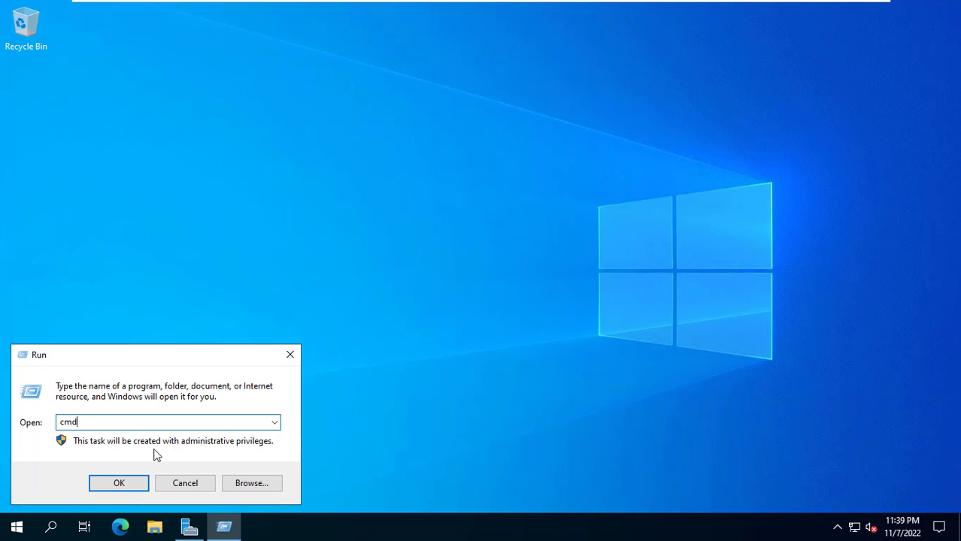
{"action": "left_click", "coordinate": [119, 482]}
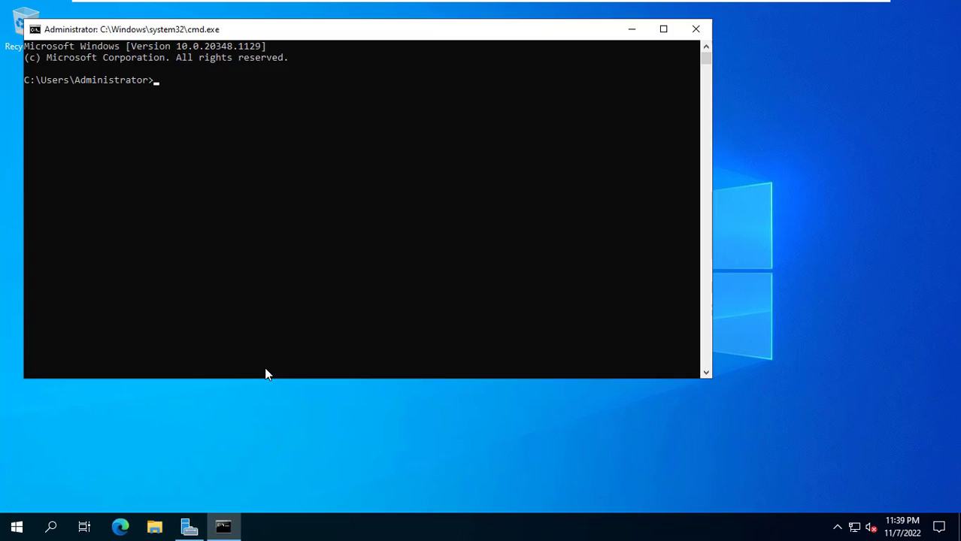
Run 'gpupdate /force' to refresh computer and user policy, then close the window
{"action": "type", "text": "gpupdate /force"}
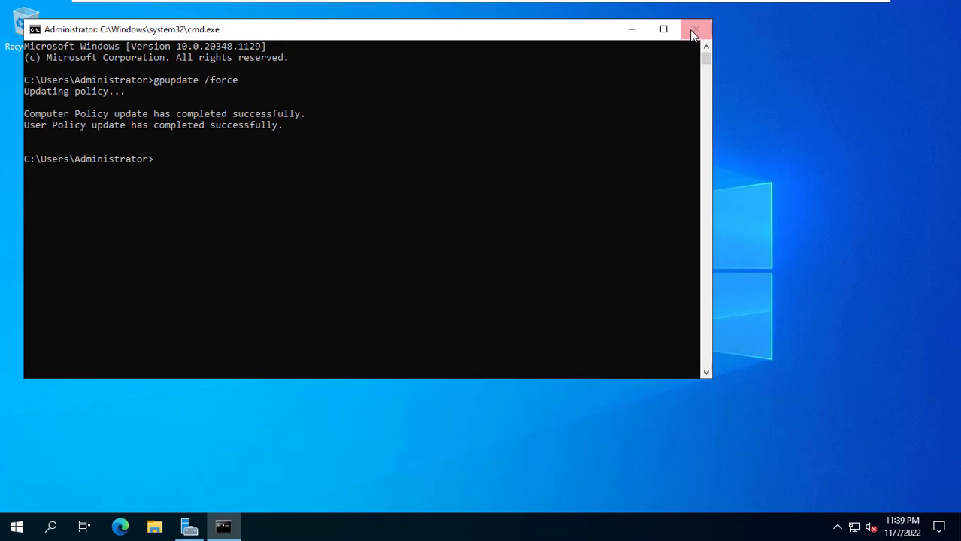
{"action": "left_click", "coordinate": [694, 29]}
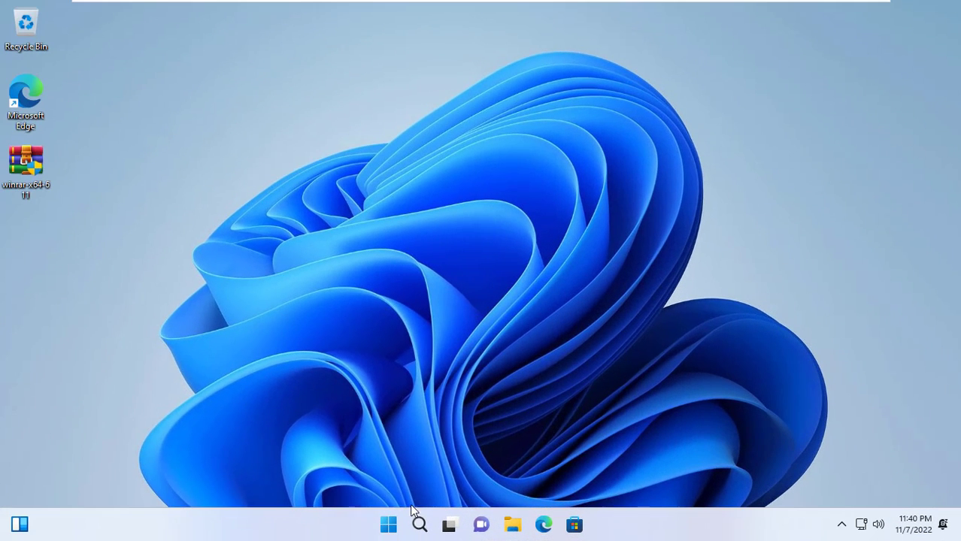
Restart the client from the Start power menu and sign the domain user back in
{"action": "left_click", "coordinate": [388, 524]}
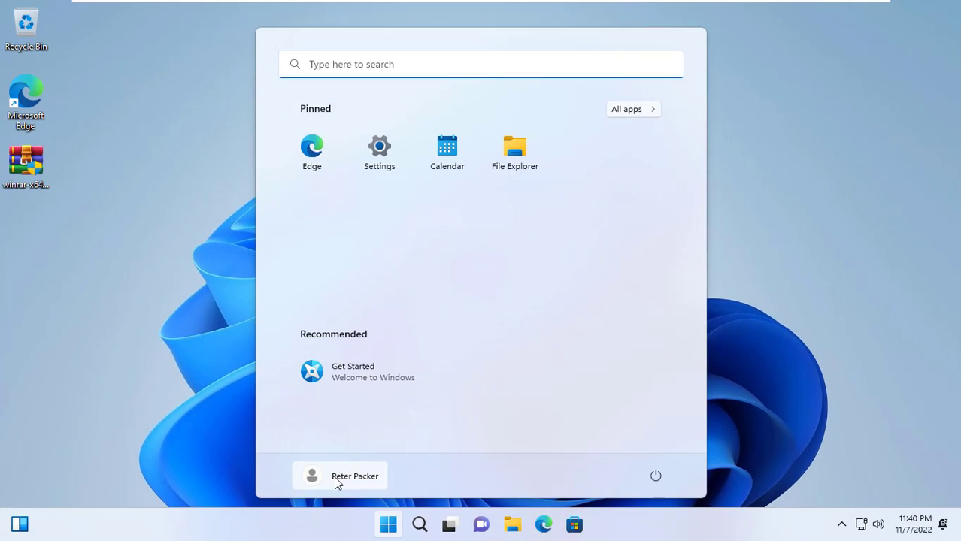
{"action": "left_click", "coordinate": [656, 475]}
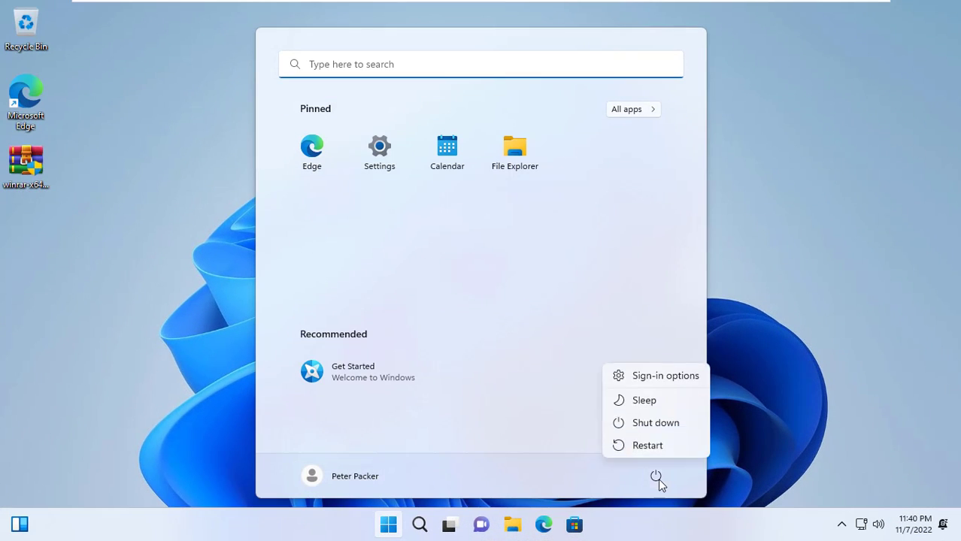
{"action": "left_click", "coordinate": [647, 446]}
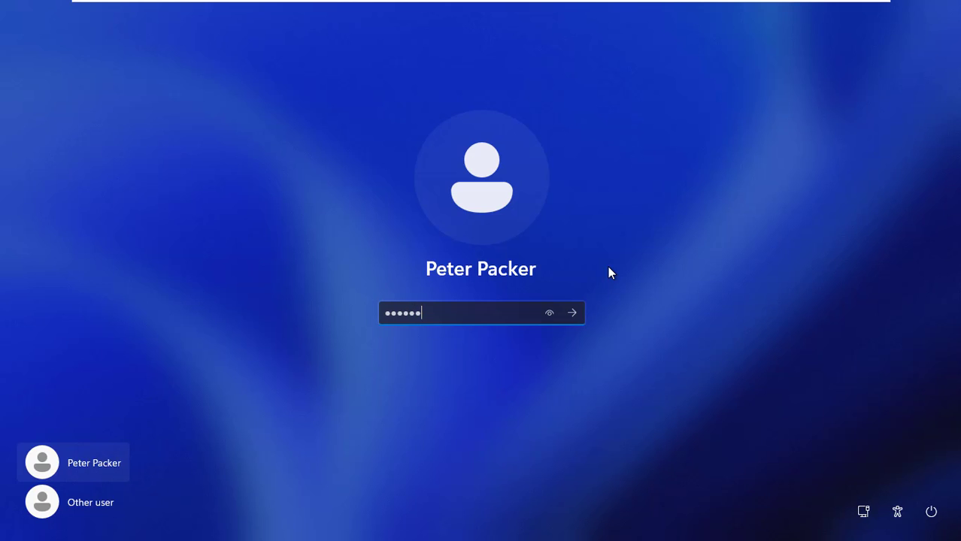
{"action": "left_click", "coordinate": [571, 313]}
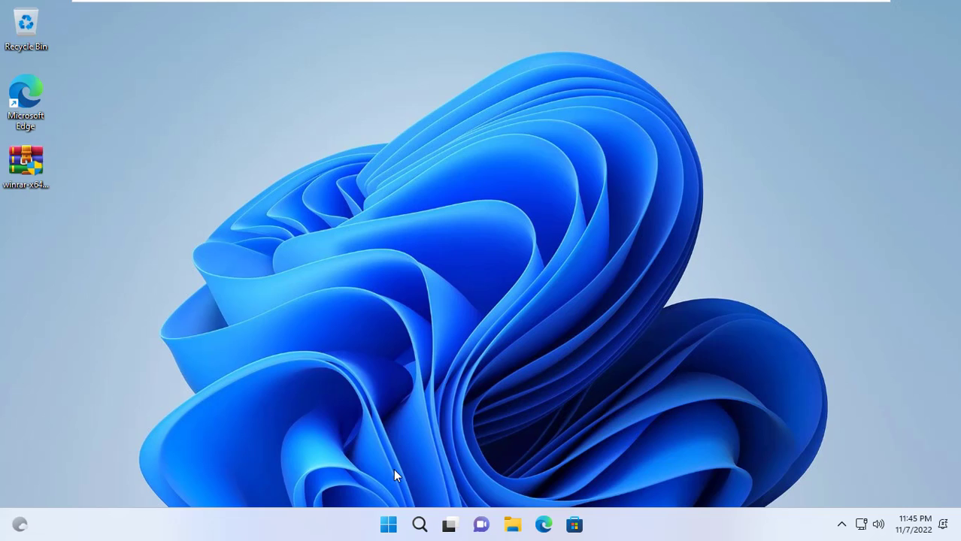
{"action": "right_click", "coordinate": [388, 523]}
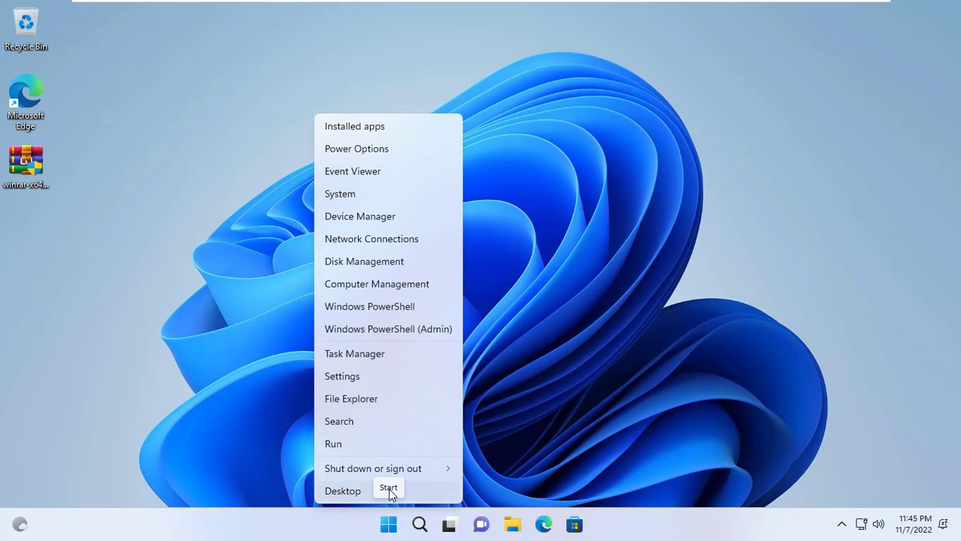
{"action": "left_click", "coordinate": [376, 283]}
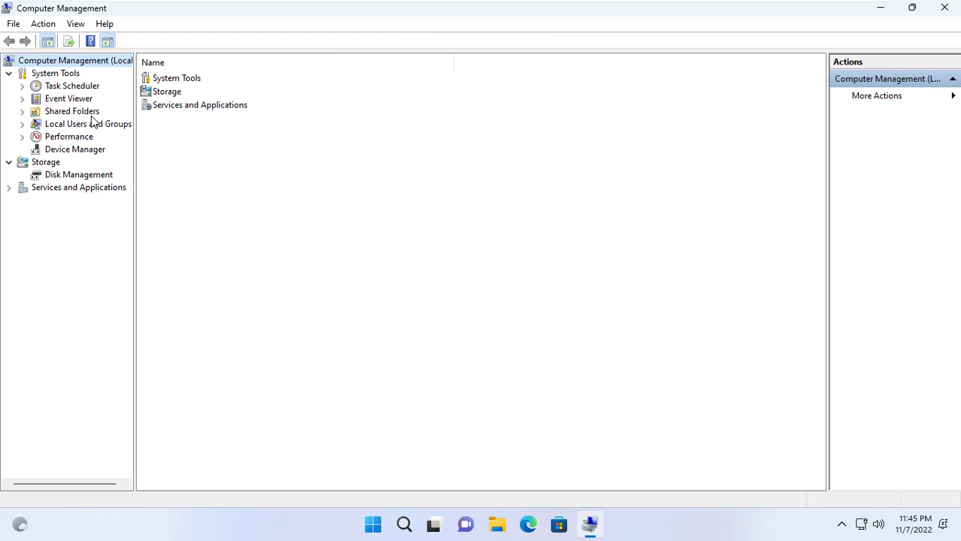
{"action": "left_click", "coordinate": [72, 149]}
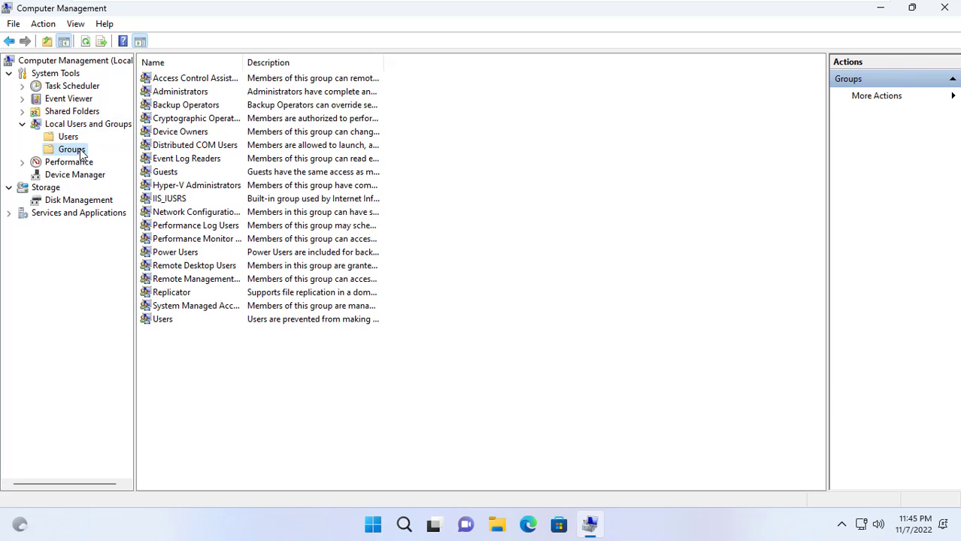
{"action": "double_click", "coordinate": [181, 92]}
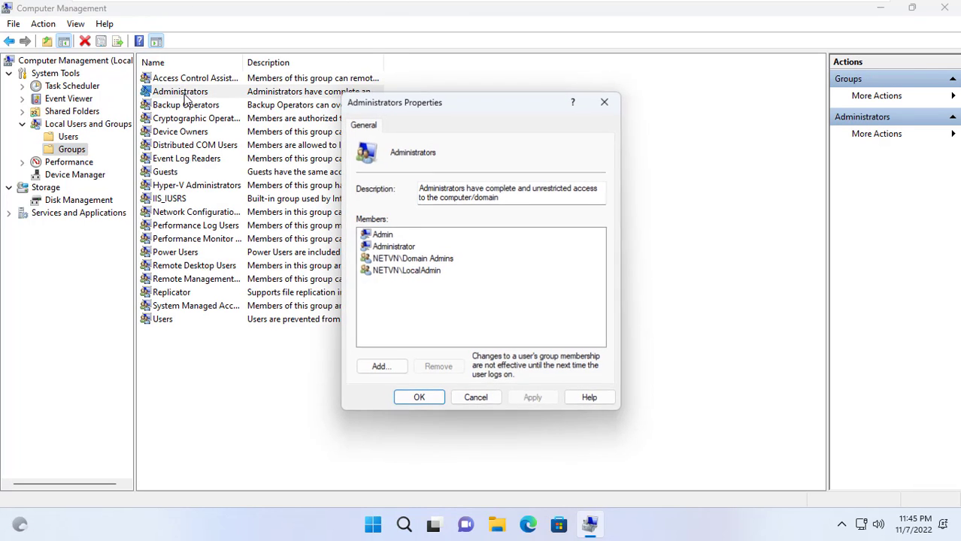
{"action": "left_click", "coordinate": [406, 271]}
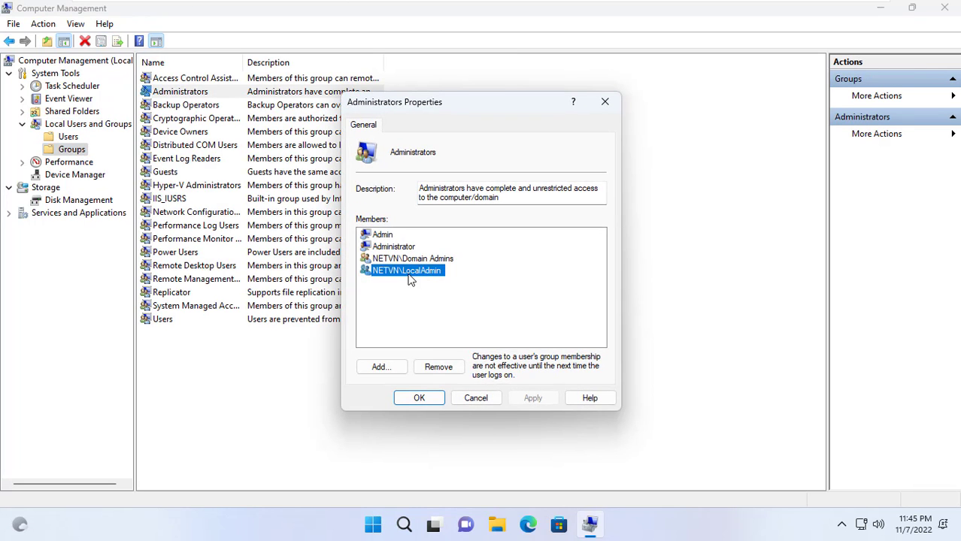
{"action": "left_click", "coordinate": [418, 397]}
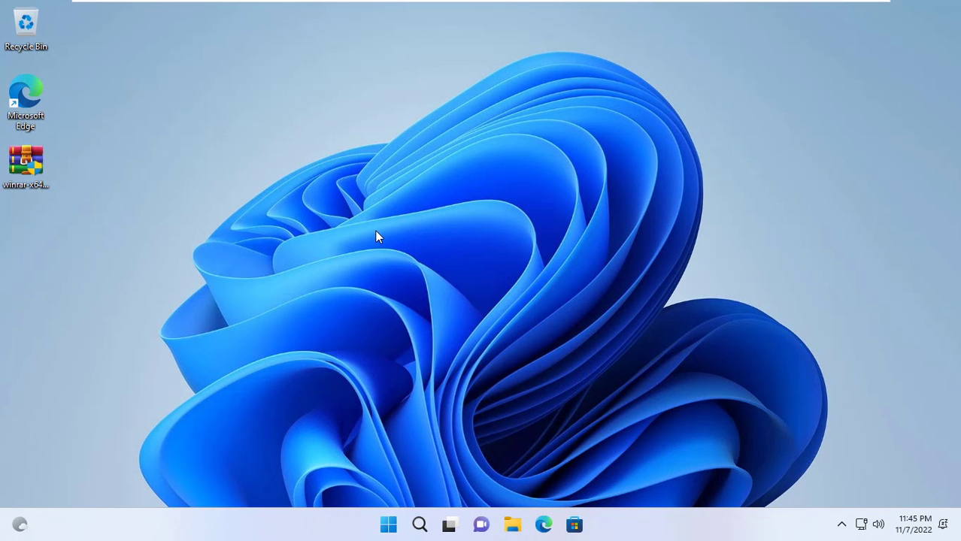
Install WinRAR 6.11 from the desktop installer, approving UAC and default associations
{"action": "left_click", "coordinate": [26, 159]}
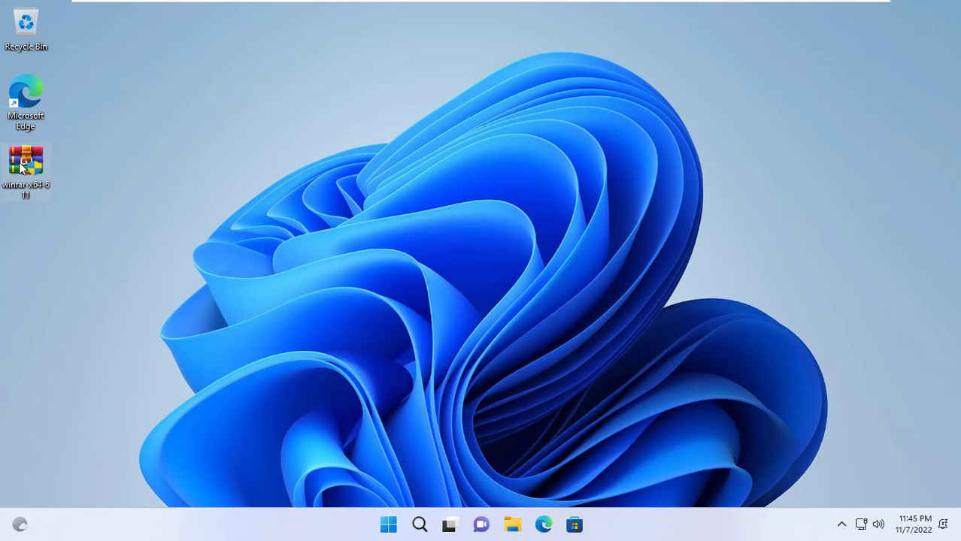
{"action": "double_click", "coordinate": [25, 162]}
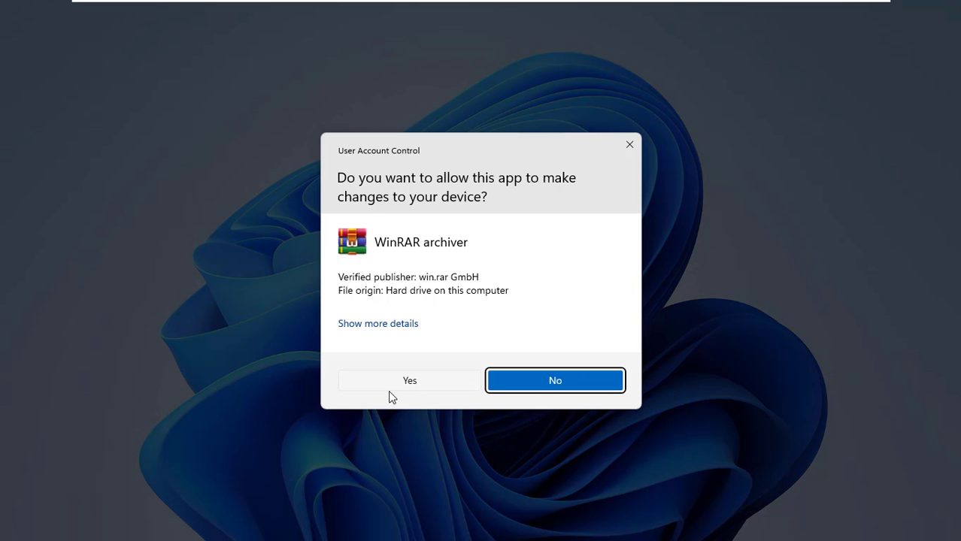
{"action": "left_click", "coordinate": [409, 379]}
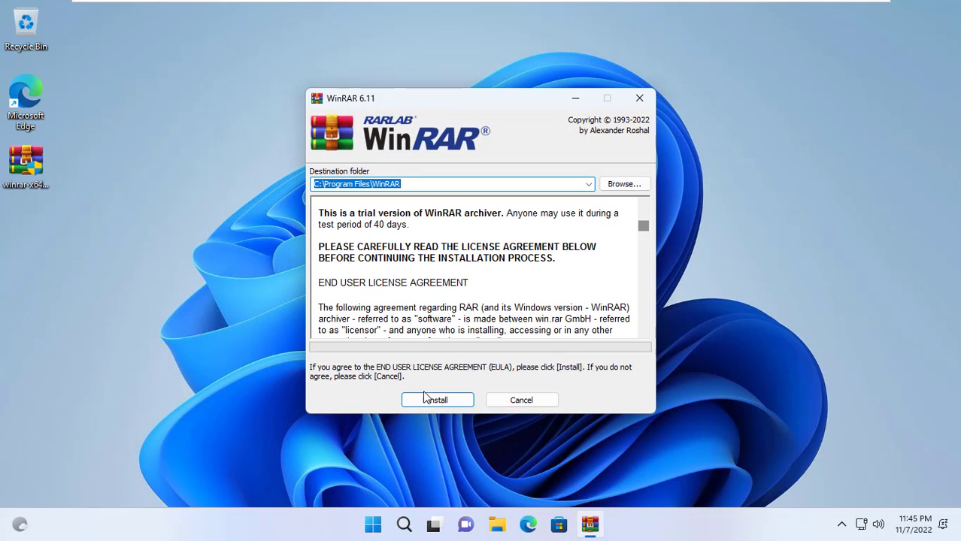
{"action": "left_click", "coordinate": [436, 401]}
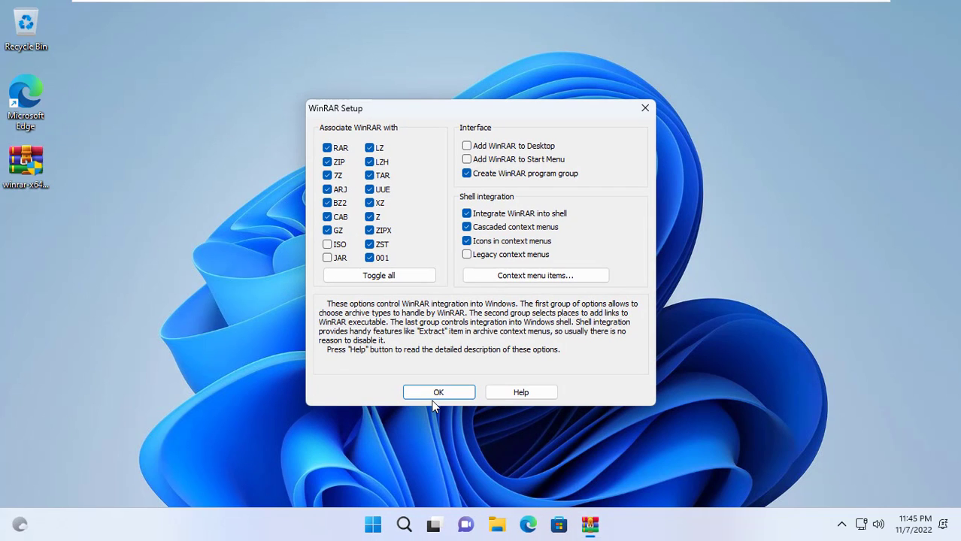
{"action": "left_click", "coordinate": [440, 391]}
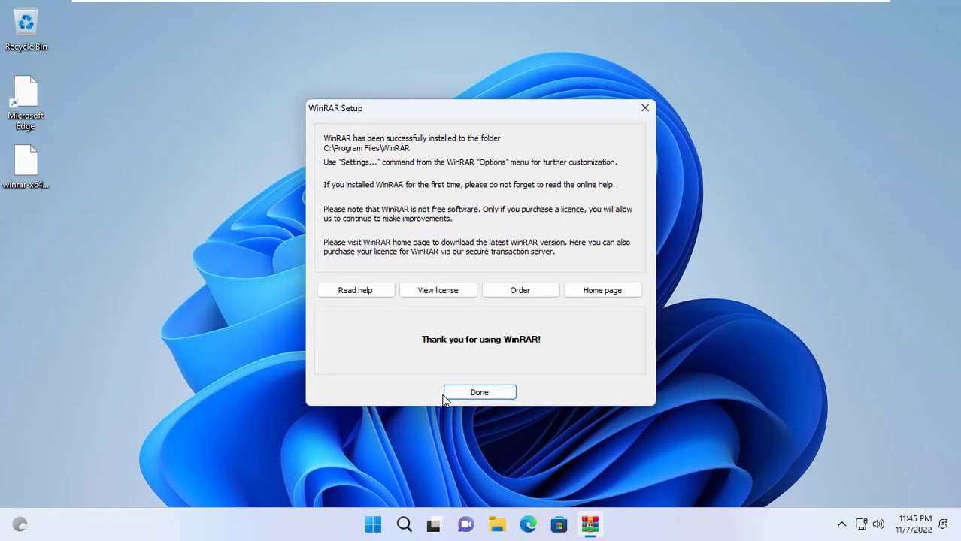
{"action": "left_click", "coordinate": [479, 391]}
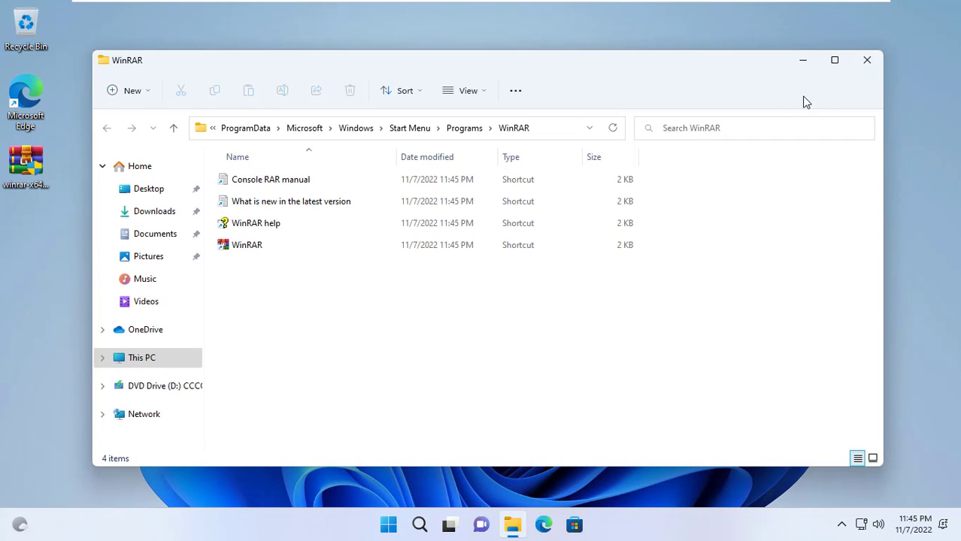
Close the WinRAR shortcuts folder and show Settings' installed apps listing WinRAR 6.11
{"action": "left_click", "coordinate": [866, 60]}
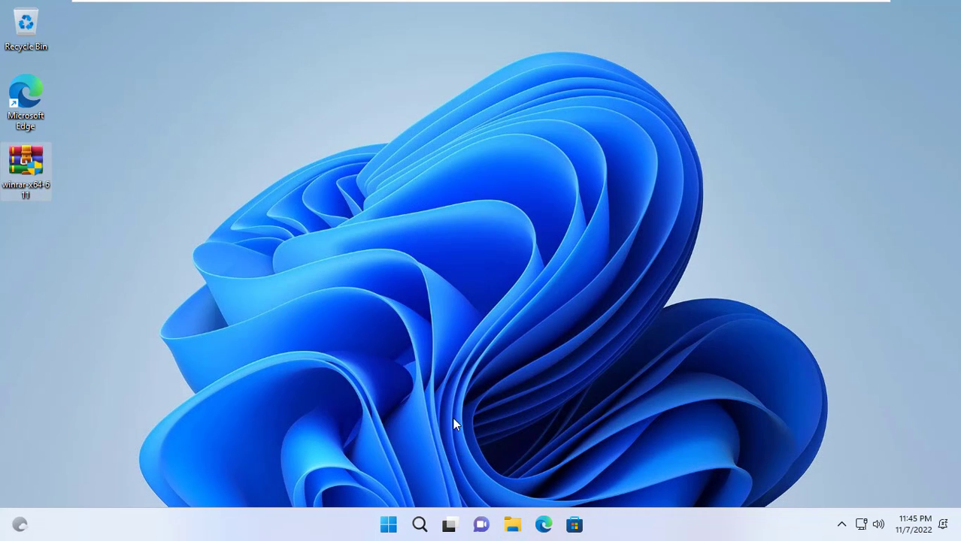
{"action": "right_click", "coordinate": [388, 523]}
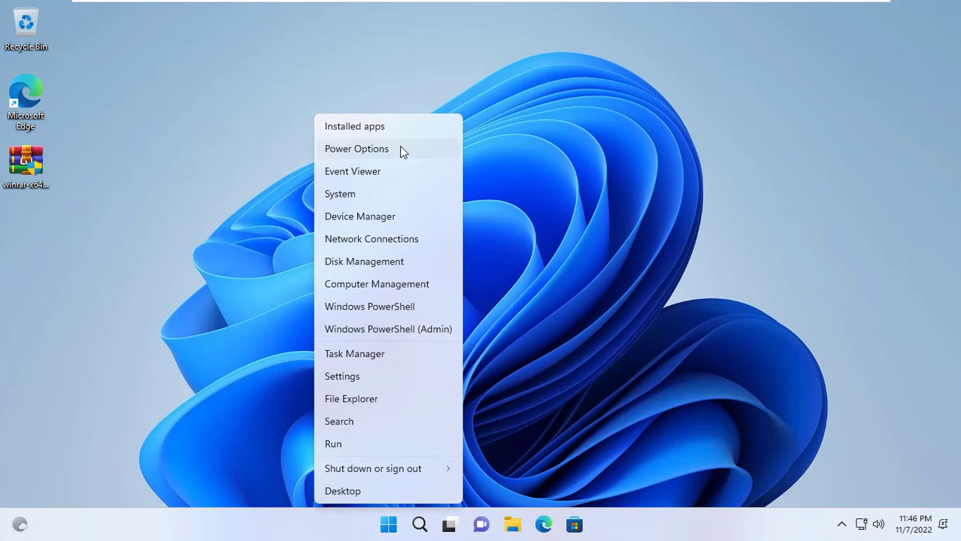
{"action": "left_click", "coordinate": [355, 127]}
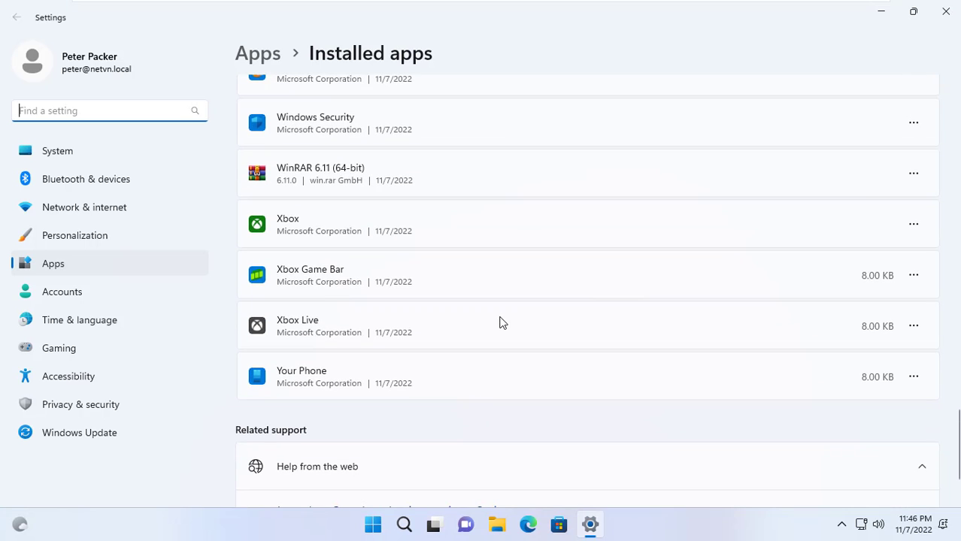